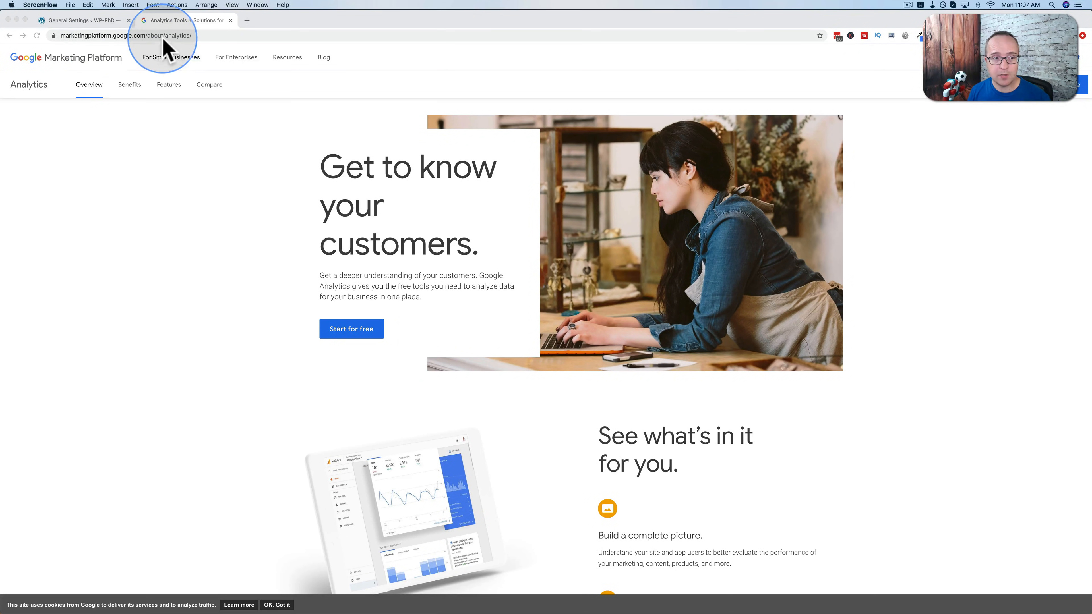
pyautogui.moveTo(197, 44)
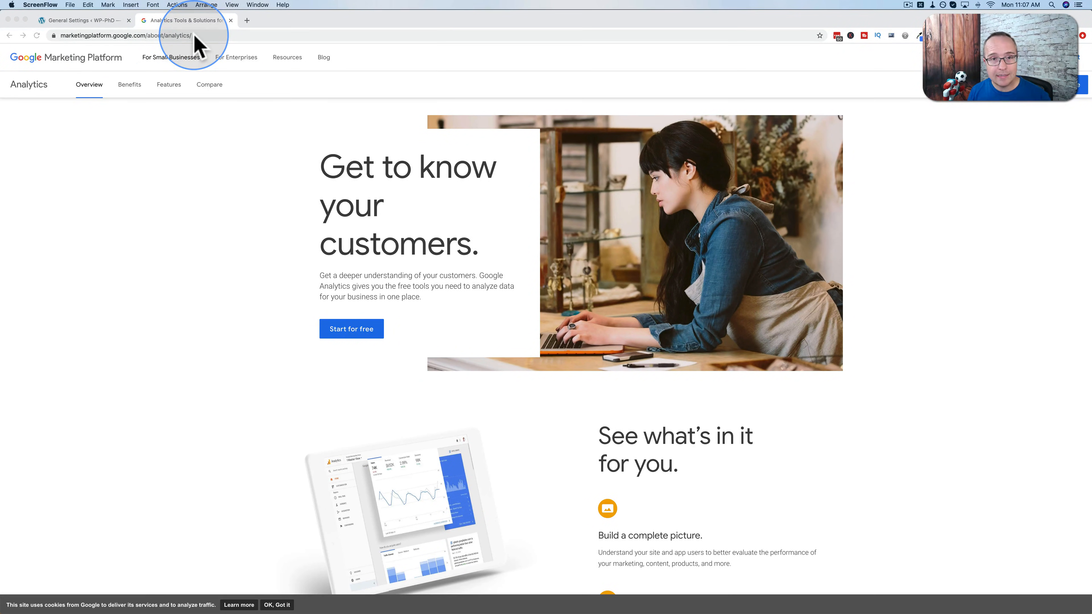
pyautogui.moveTo(174, 50)
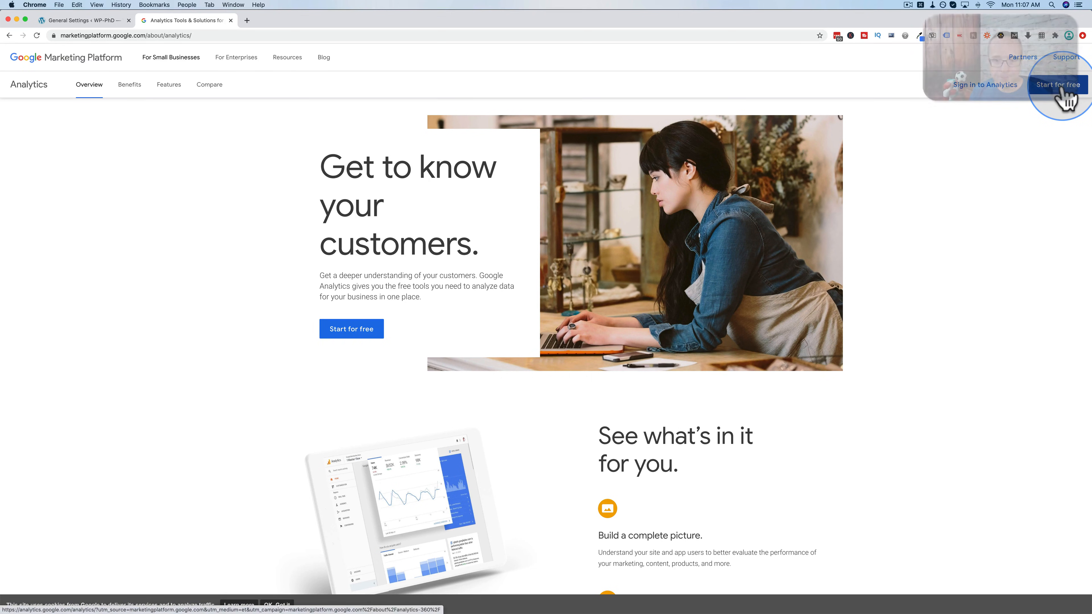
# Start Google Analytics for free from the Marketing Platform page.
pyautogui.click(1058, 84)
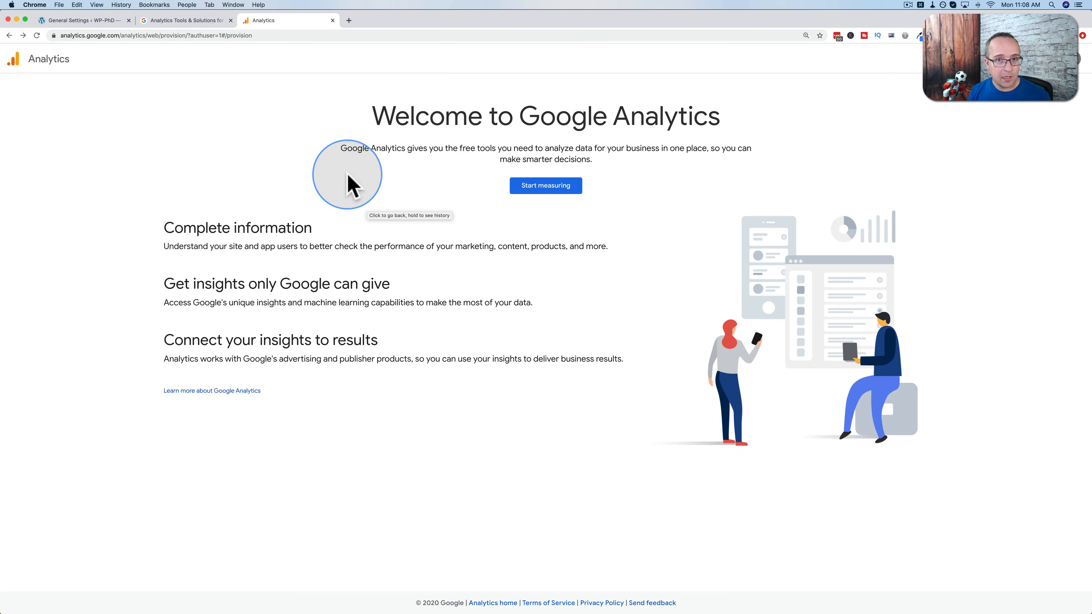
pyautogui.moveTo(584, 221)
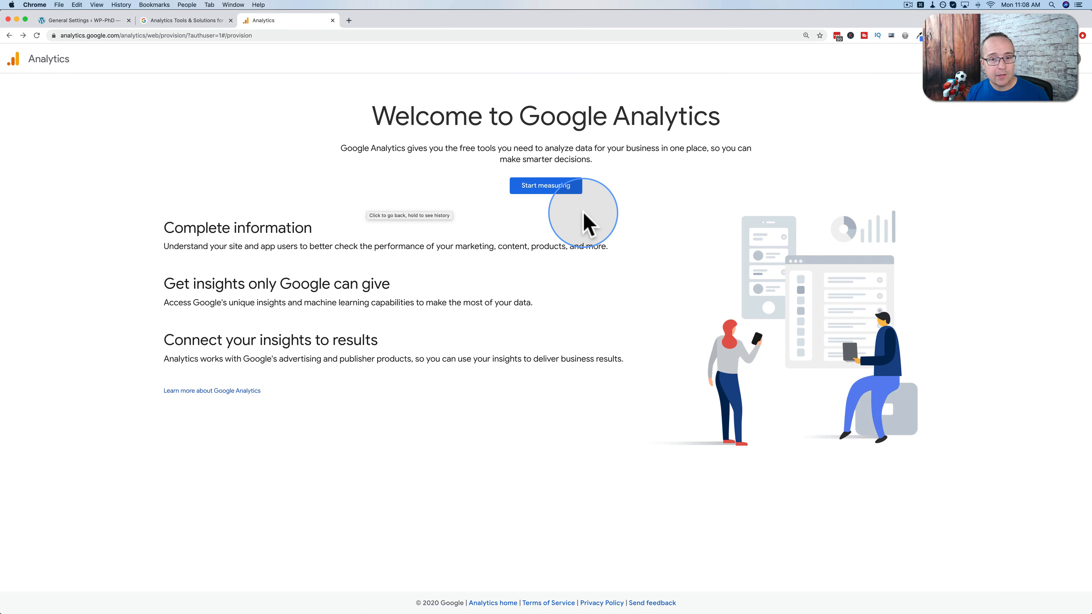
pyautogui.moveTo(587, 218)
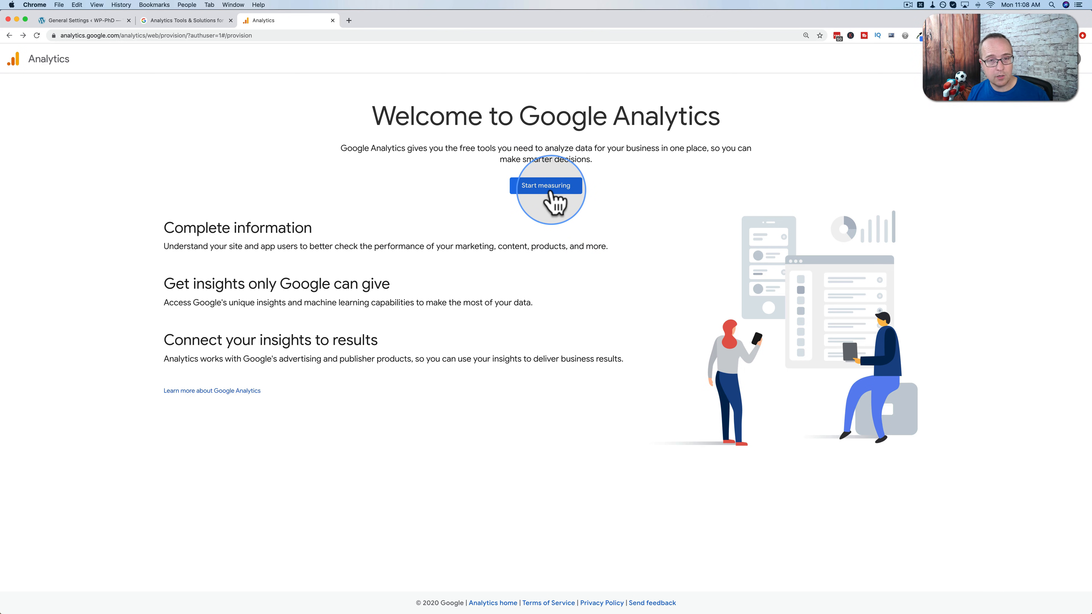
# Start measuring and name the account 'My Analytics', leaving all four data sharing options enabled.
pyautogui.click(547, 186)
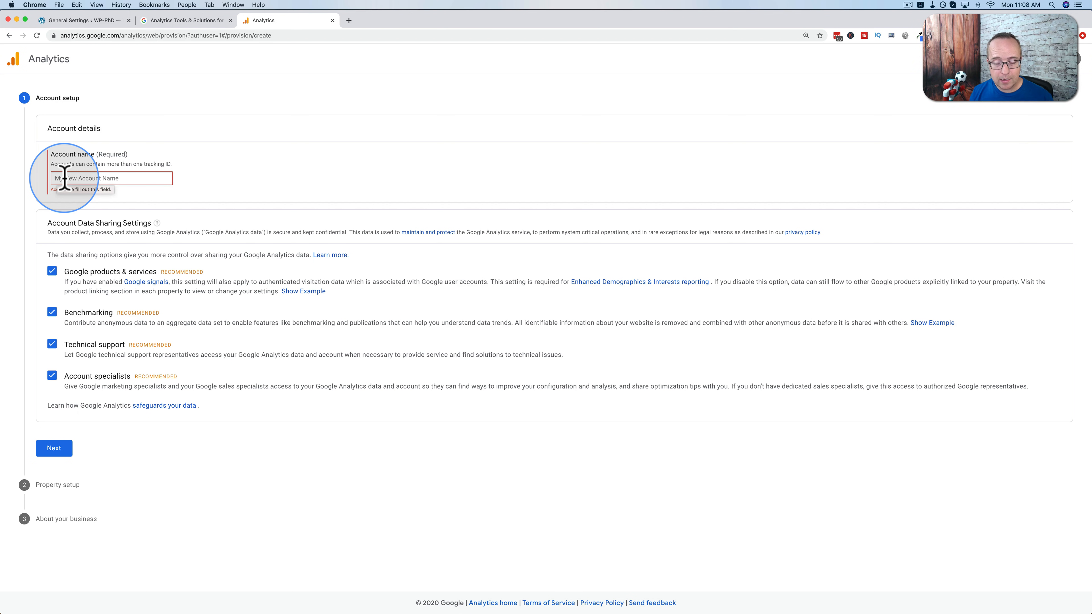
pyautogui.write('My AN')
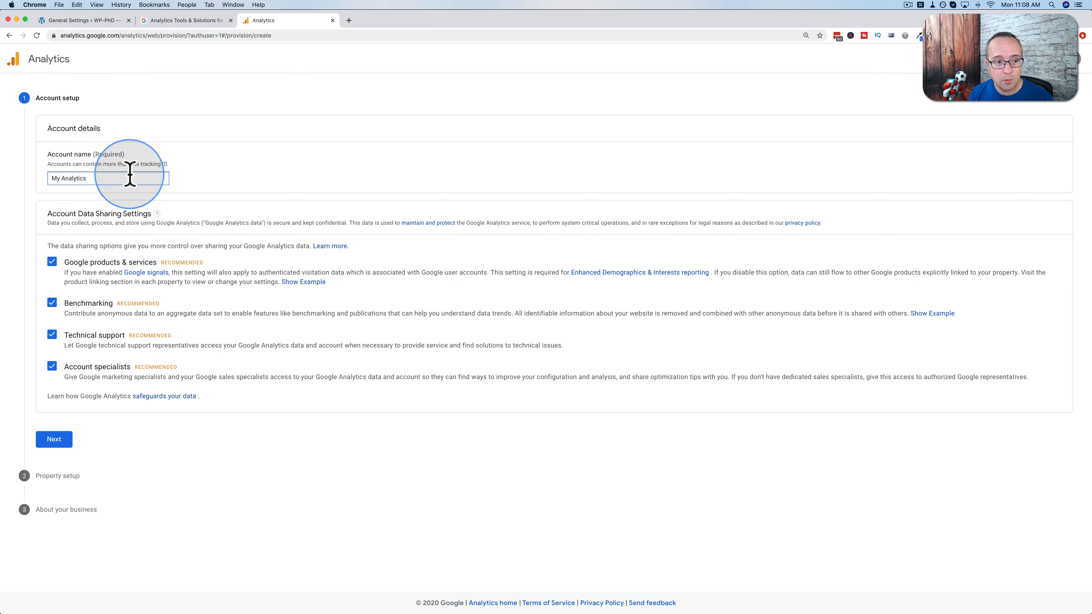
pyautogui.moveTo(120, 200)
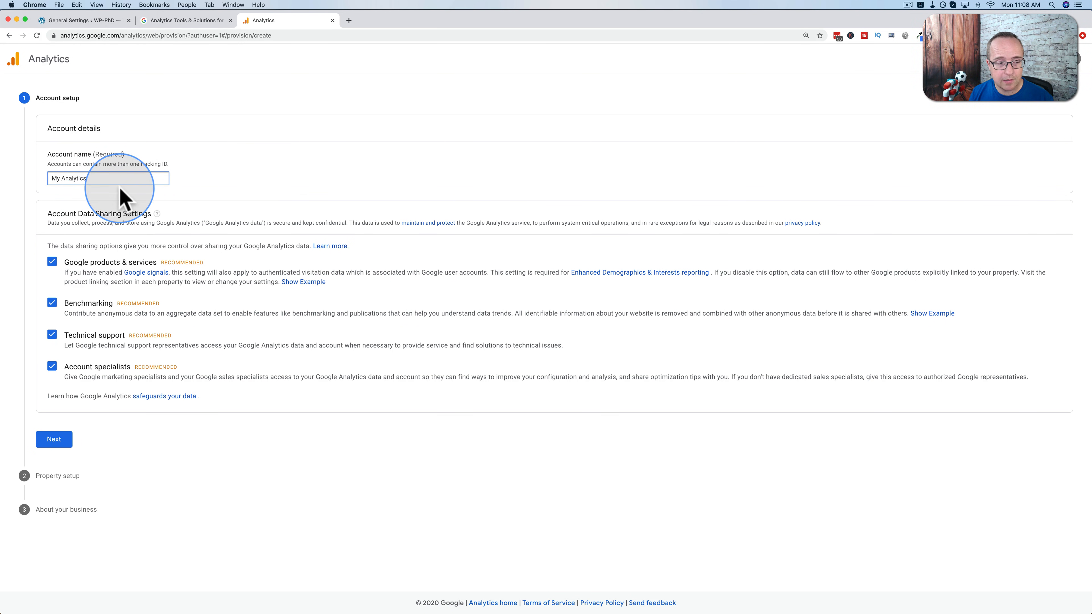
pyautogui.moveTo(57, 211)
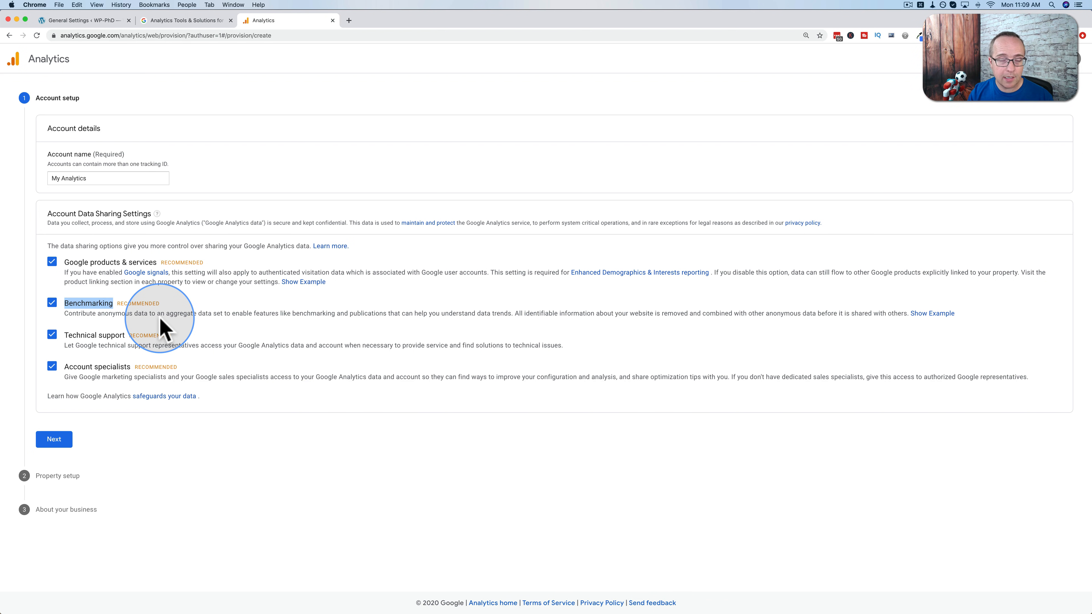
pyautogui.moveTo(145, 346)
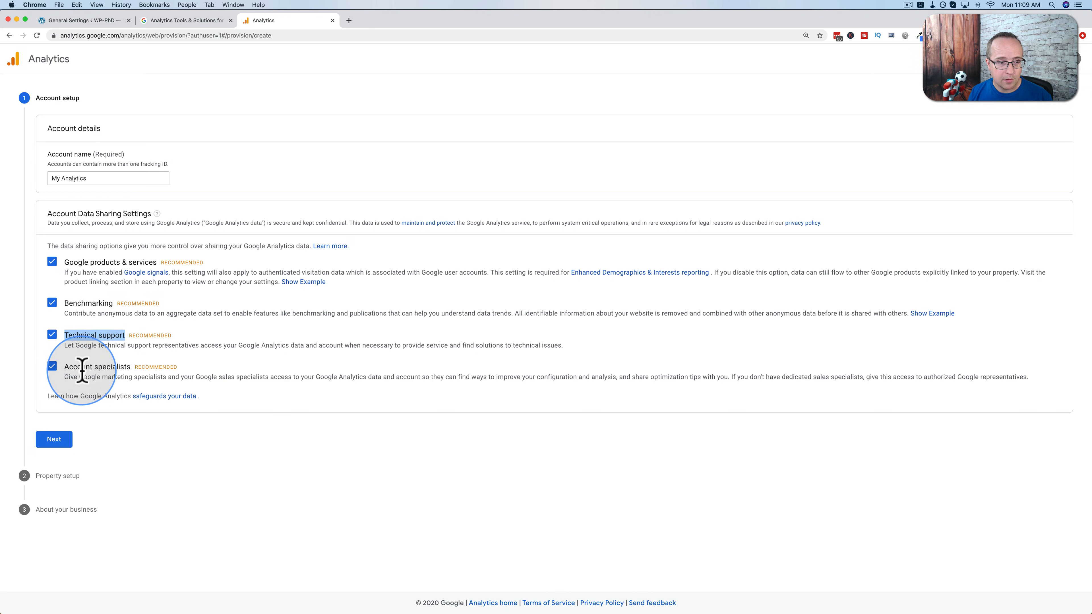
pyautogui.moveTo(99, 345); pyautogui.dragTo(387, 345)
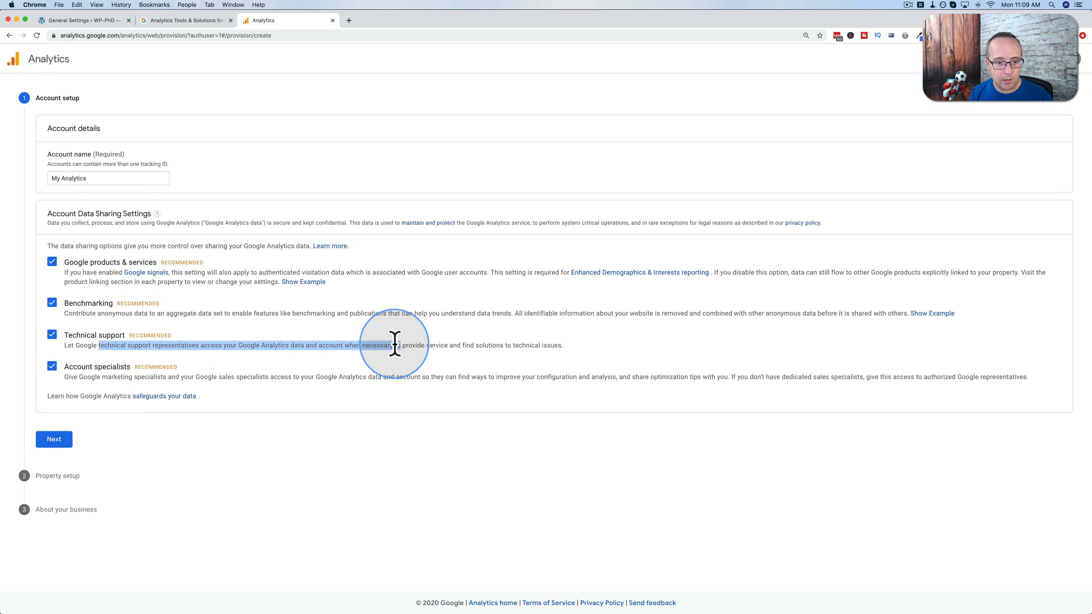
pyautogui.moveTo(86, 448)
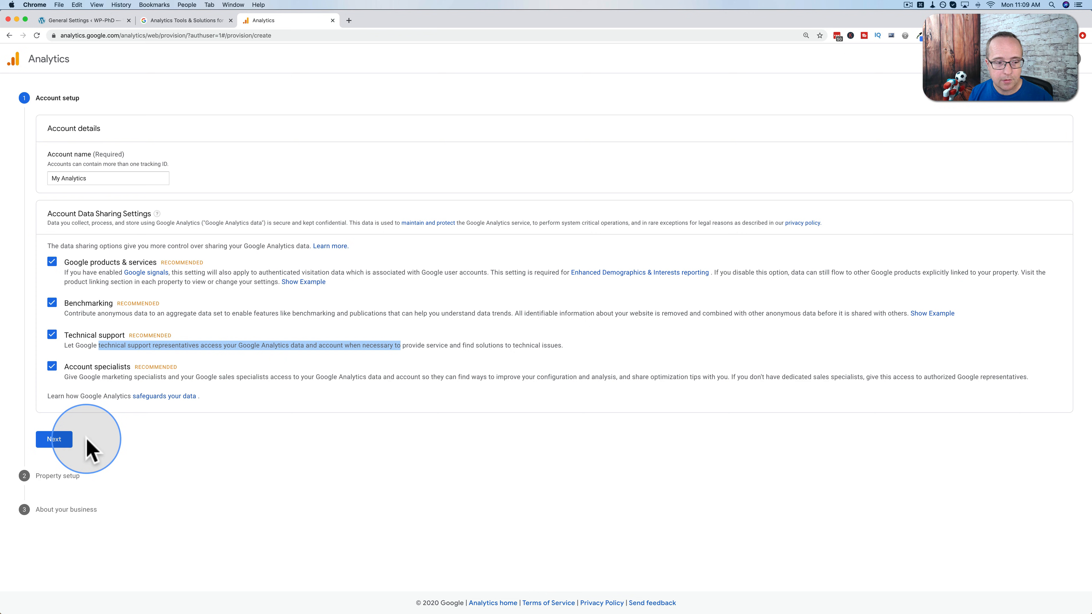
# Name the property wp-phd.com, keeping Los Angeles time and US dollars, briefly viewing advanced options.
pyautogui.click(53, 439)
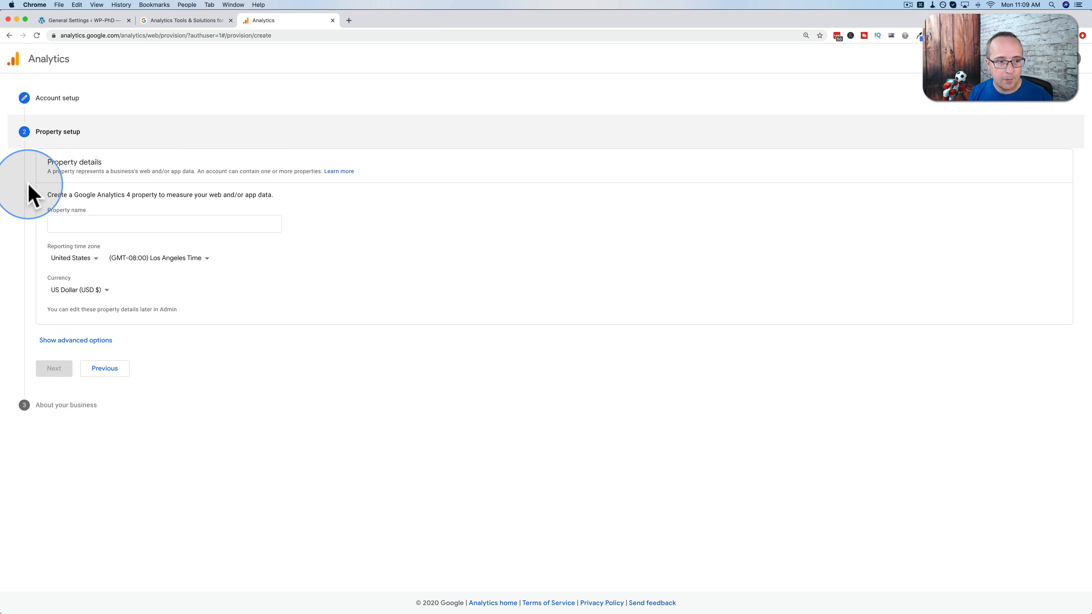
pyautogui.moveTo(79, 26)
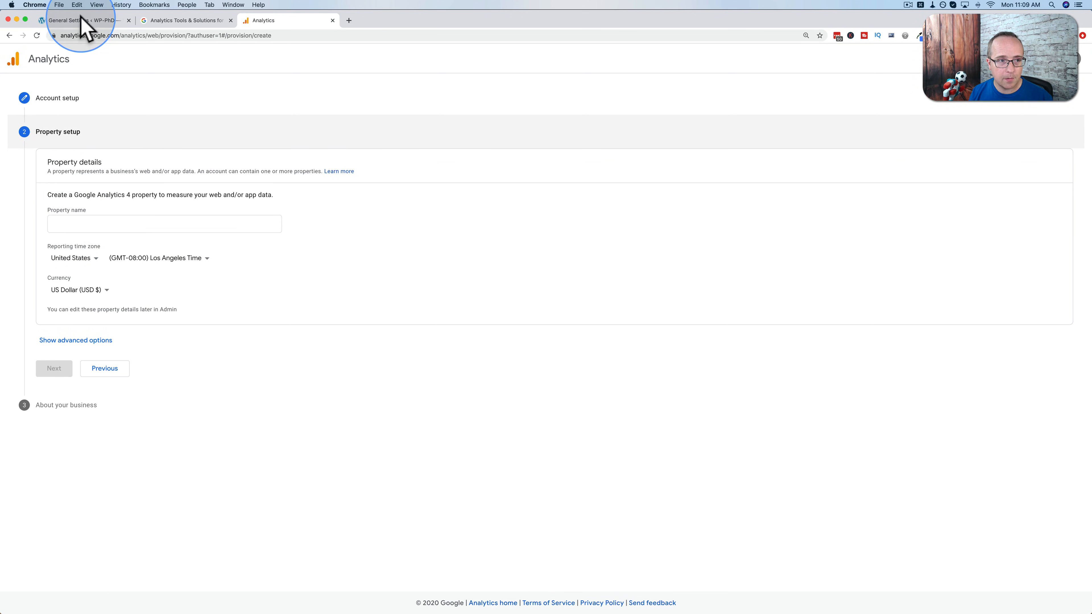
pyautogui.click(83, 21)
pyautogui.write('wp-phd.com')
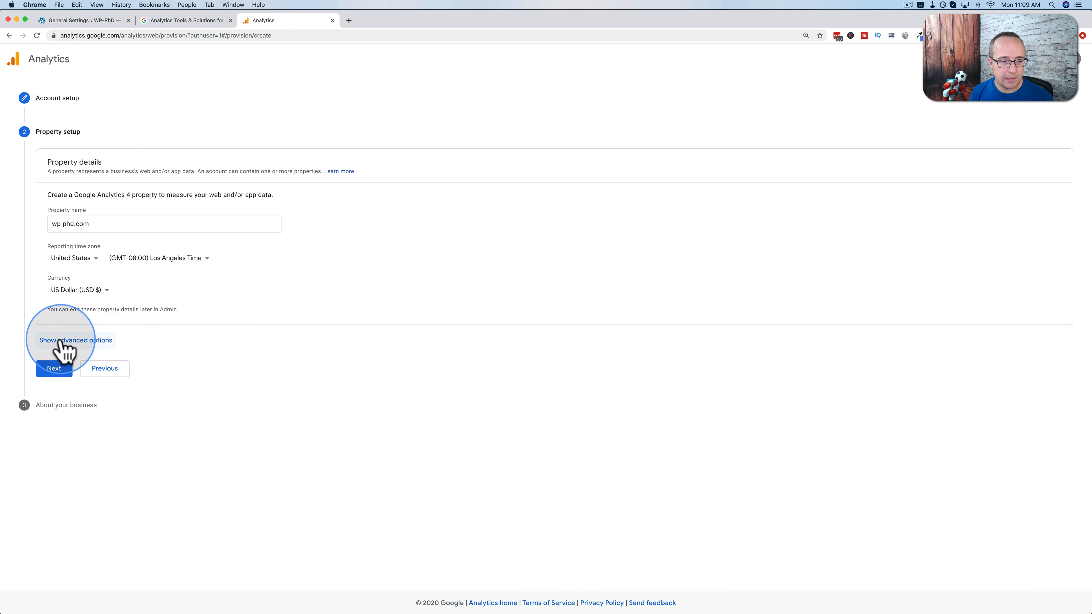
pyautogui.click(77, 340)
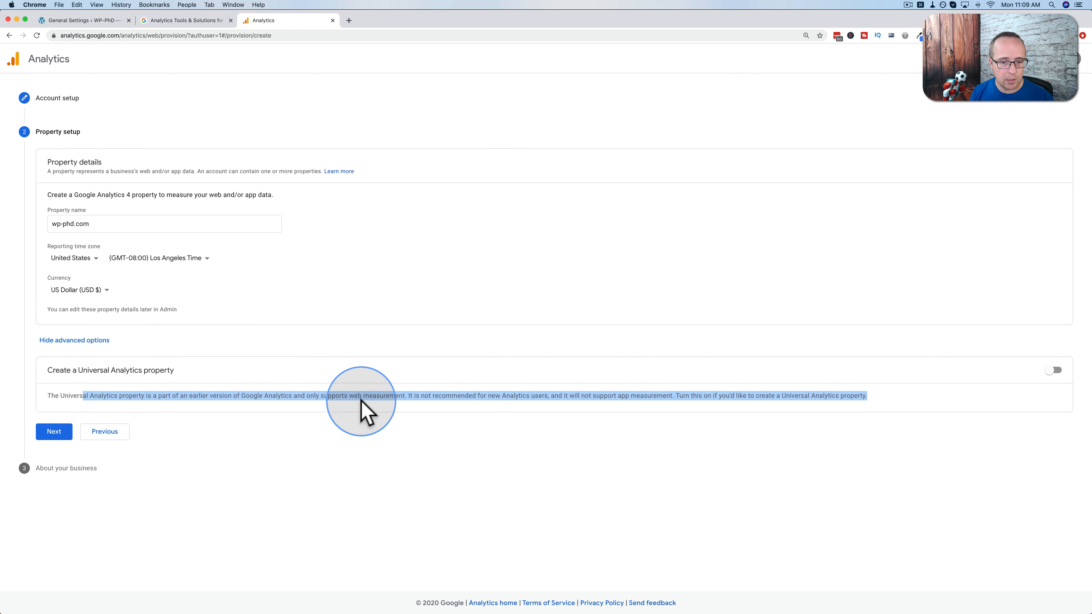
pyautogui.click(75, 340)
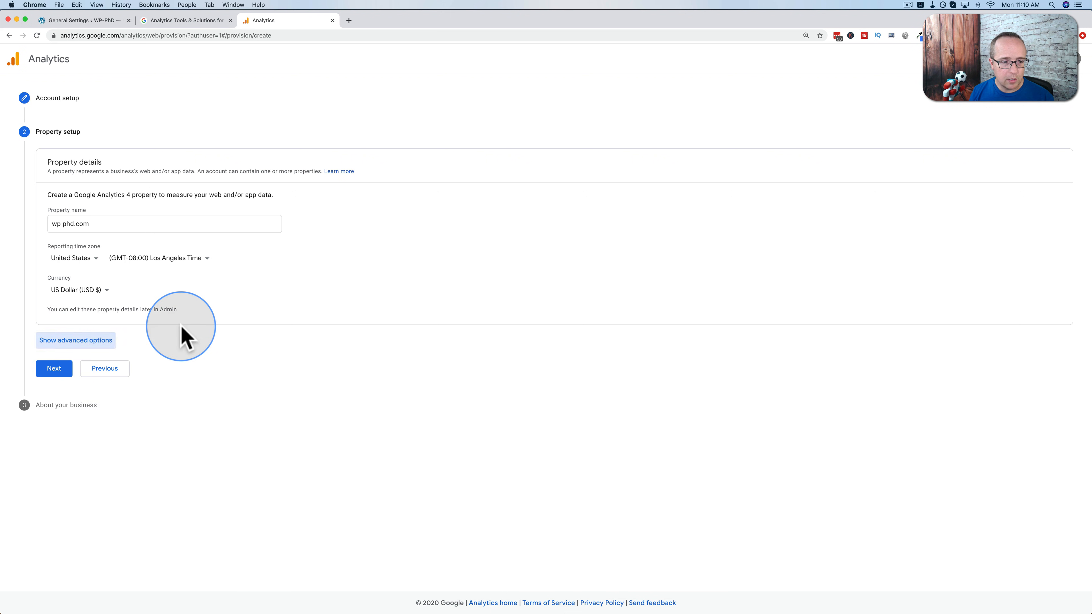
# Set the industry to Jobs & Education and the business size to Small.
pyautogui.click(54, 368)
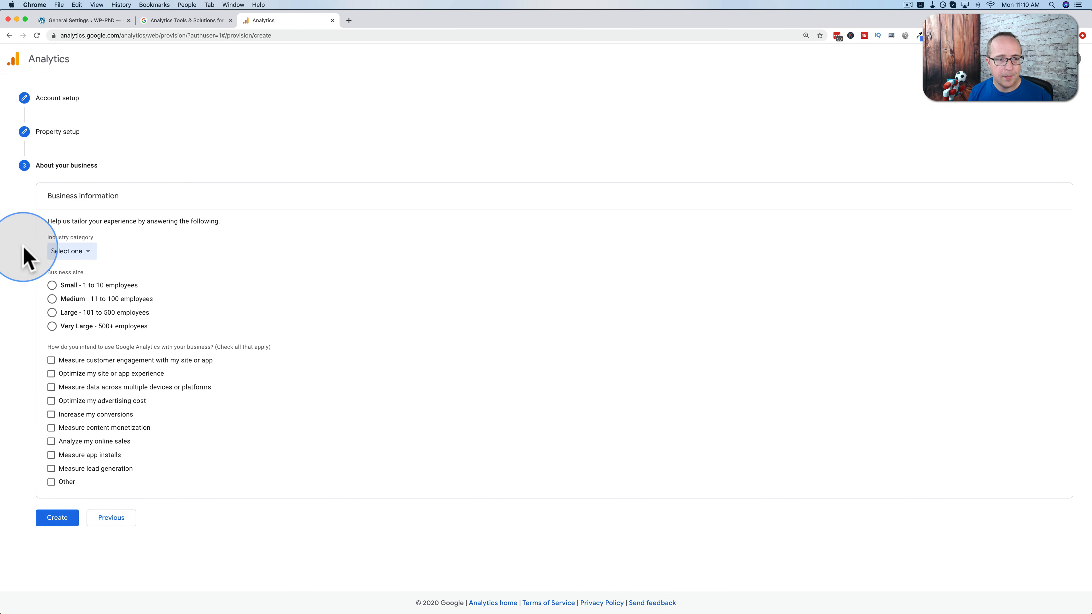
pyautogui.click(69, 251)
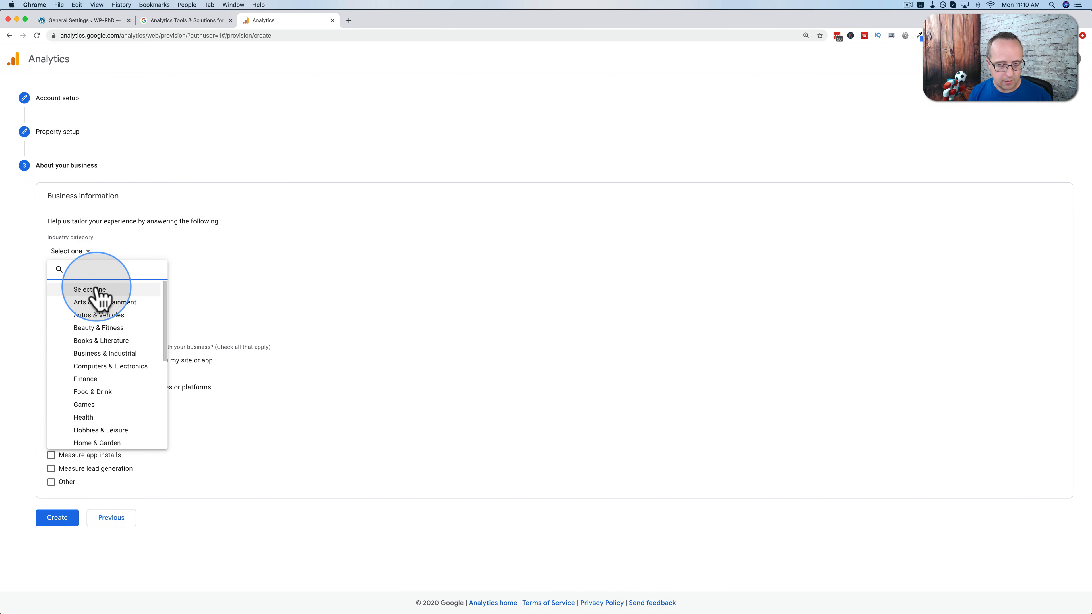
pyautogui.write('educa')
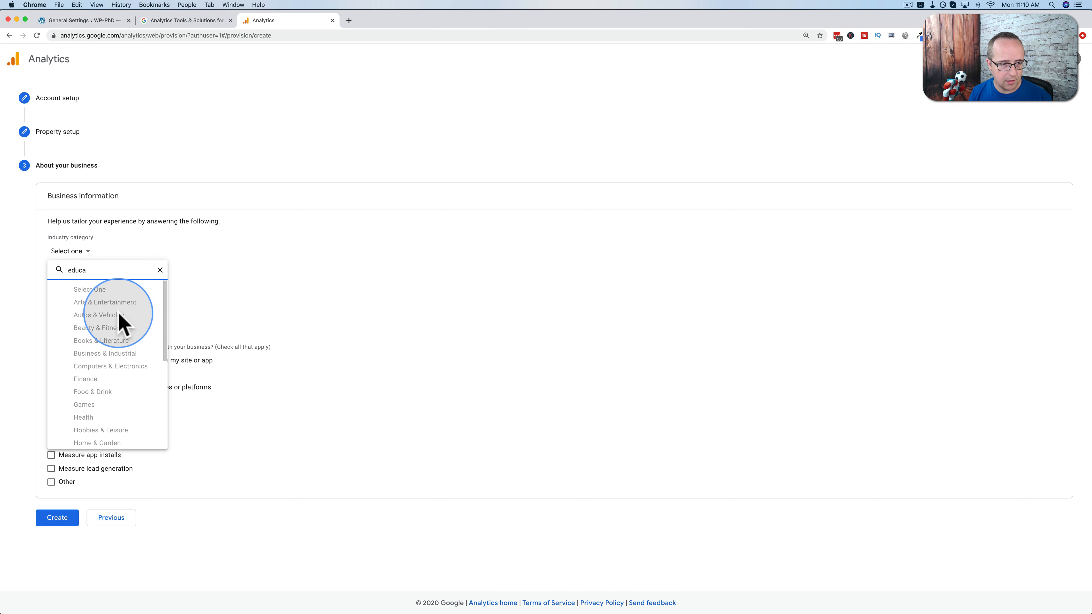
pyautogui.scroll(-3)
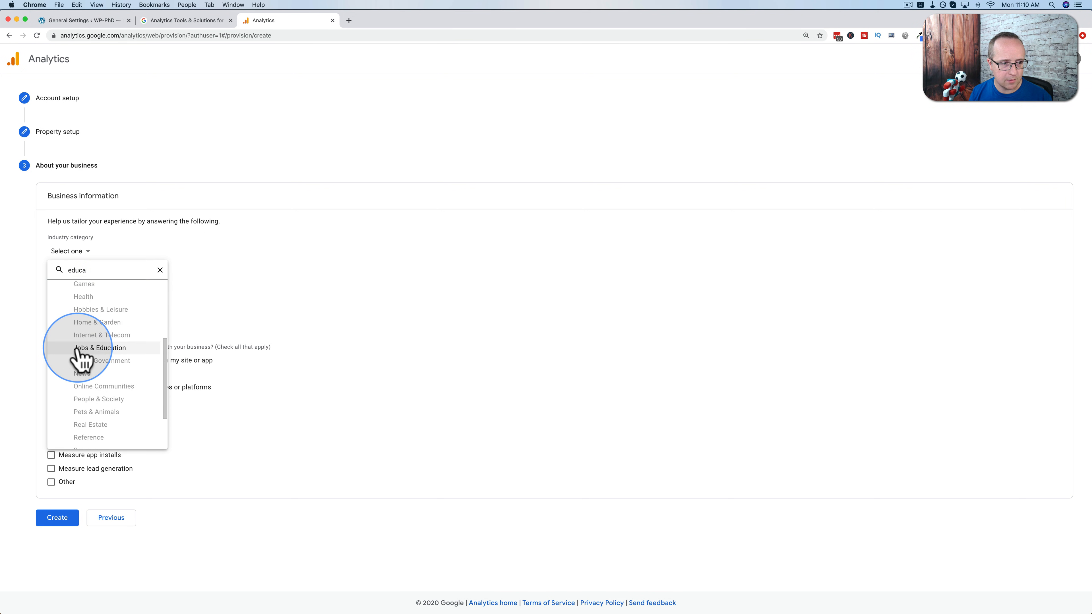
pyautogui.click(99, 348)
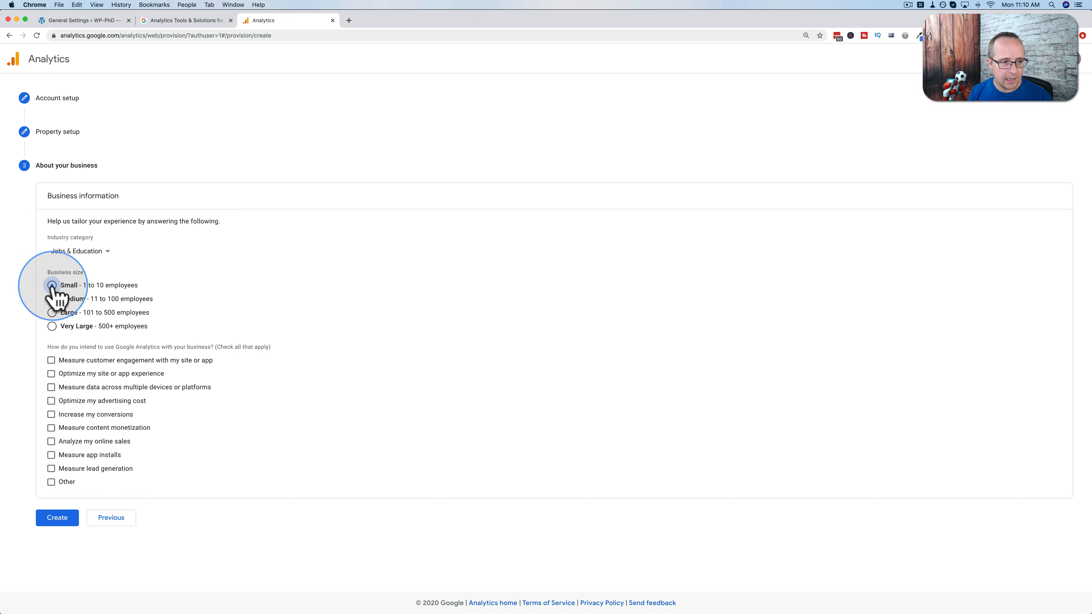
pyautogui.click(52, 286)
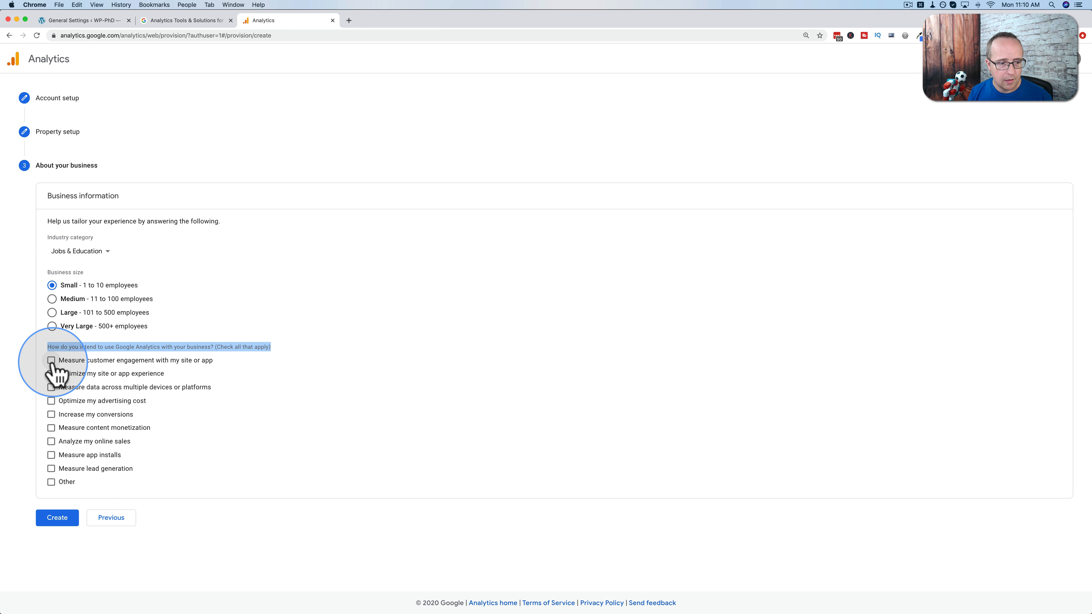
# Tick every usage goal, drop Other, and create the account.
pyautogui.click(51, 361)
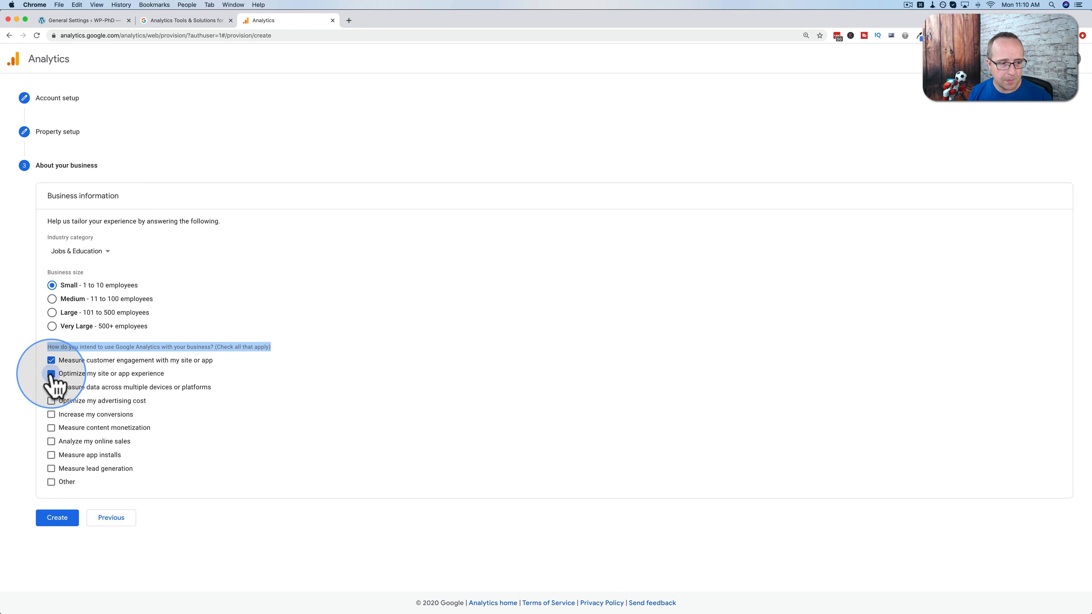
pyautogui.click(51, 401)
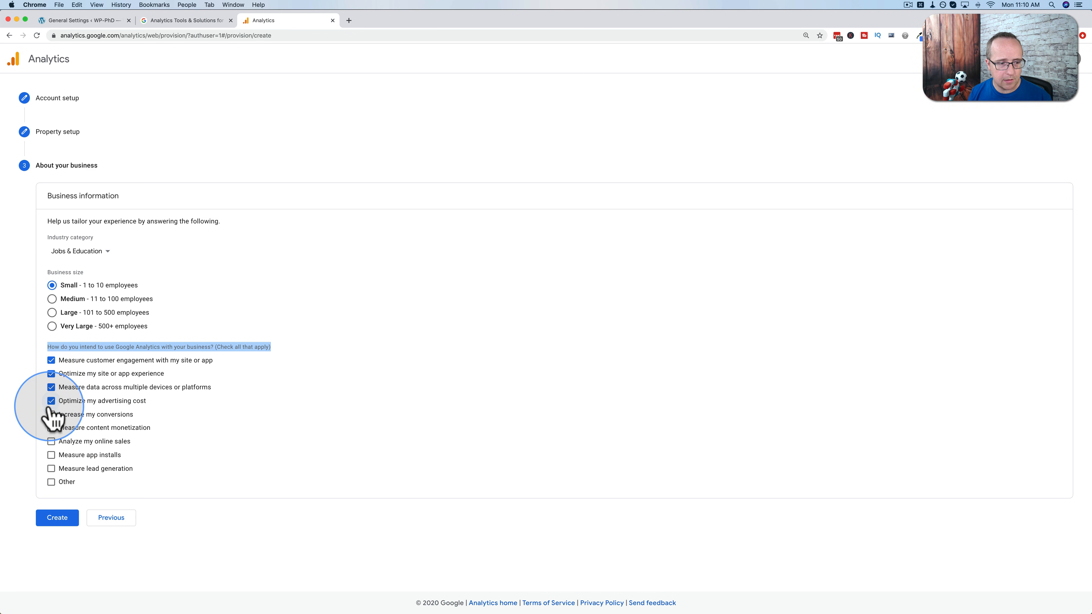
pyautogui.click(52, 415)
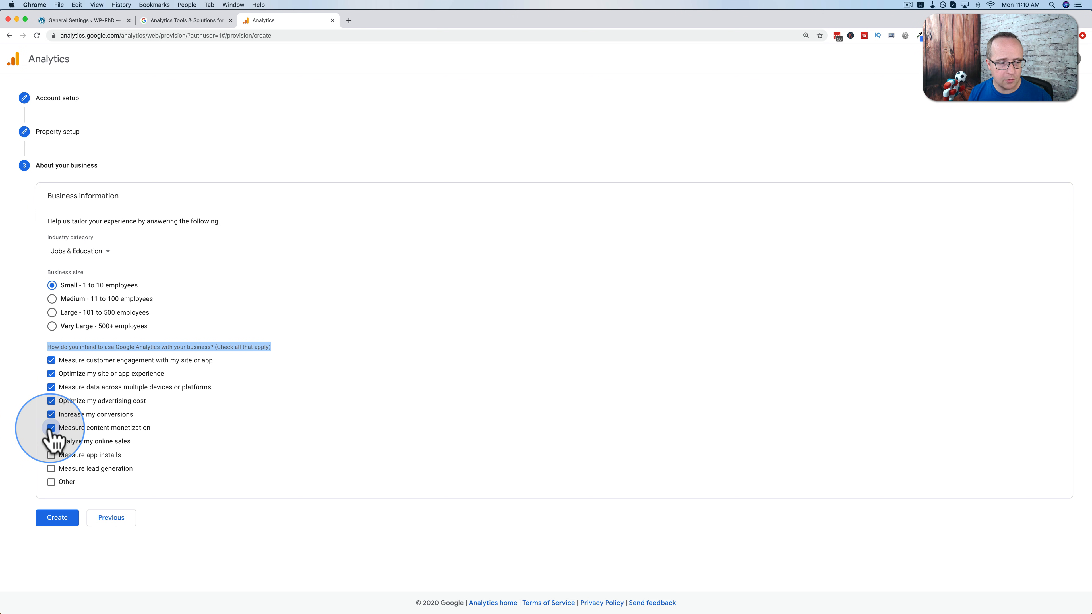
pyautogui.click(52, 455)
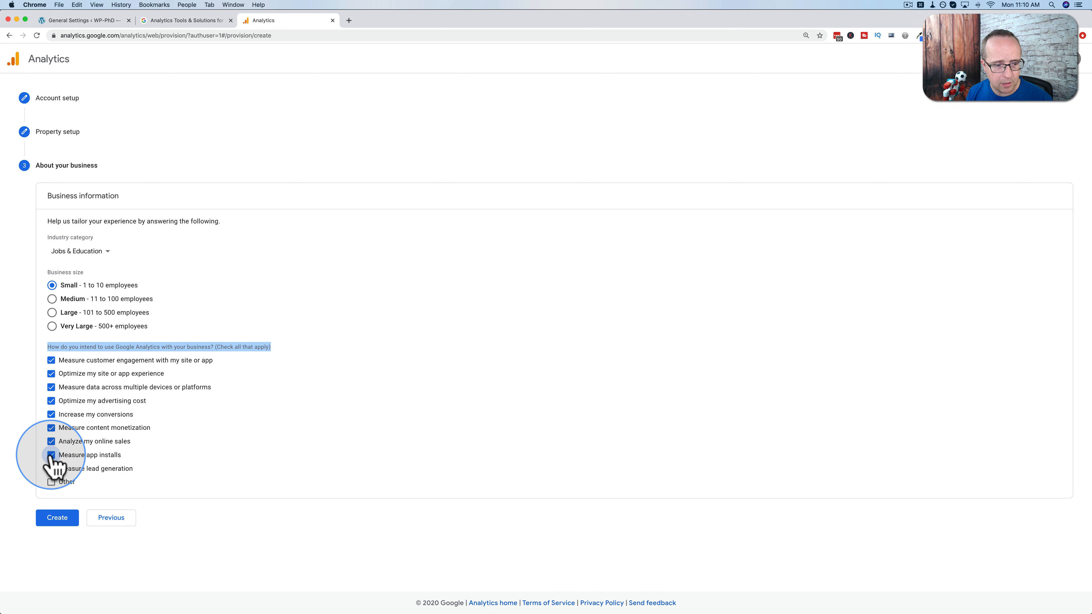
pyautogui.click(51, 482)
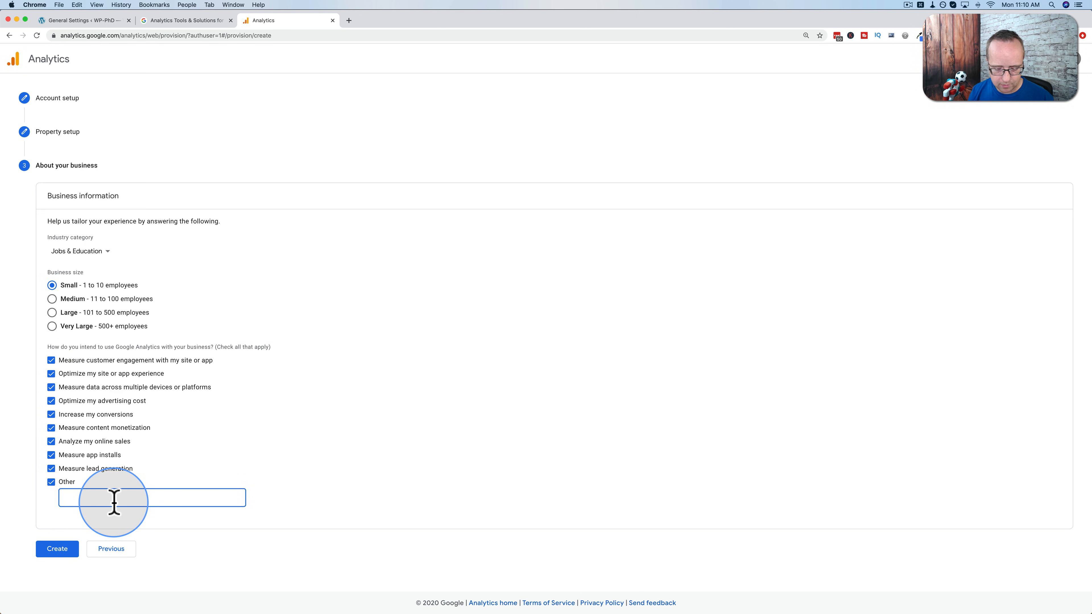
pyautogui.write('More Mes')
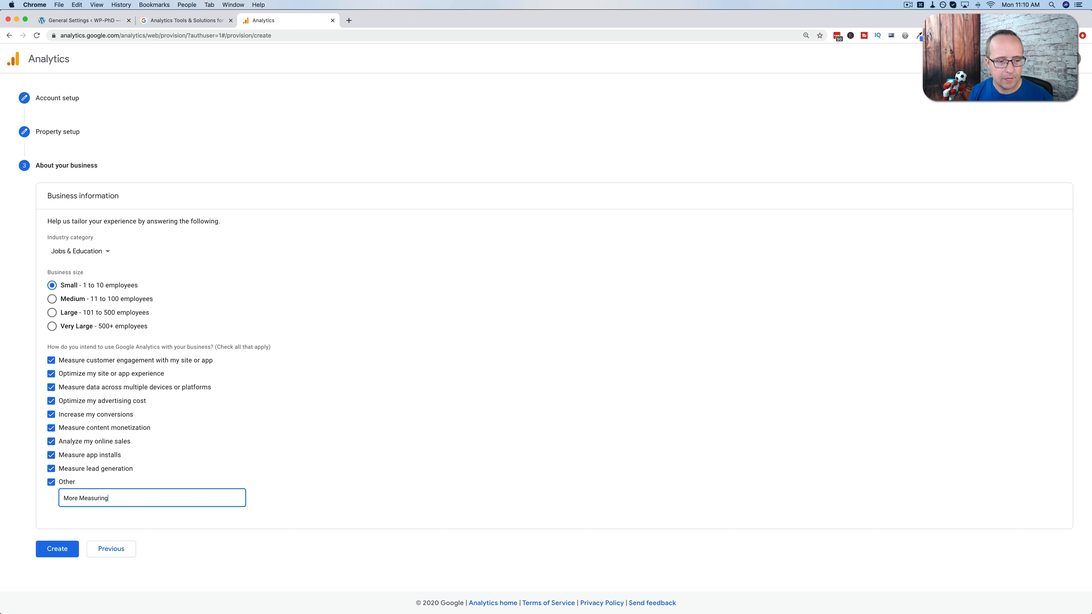
pyautogui.click(52, 482)
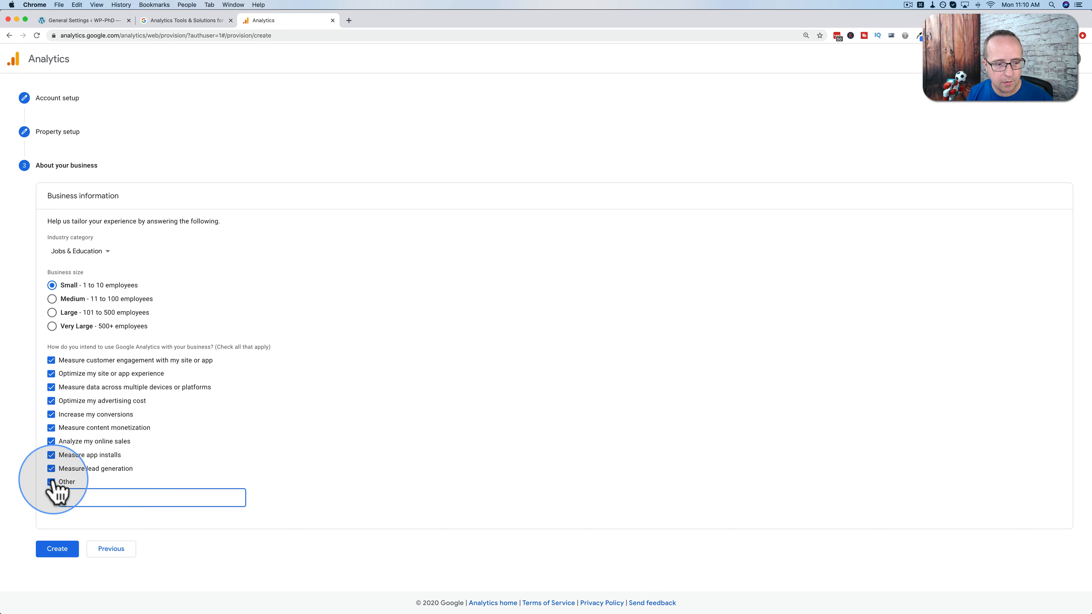
pyautogui.click(57, 549)
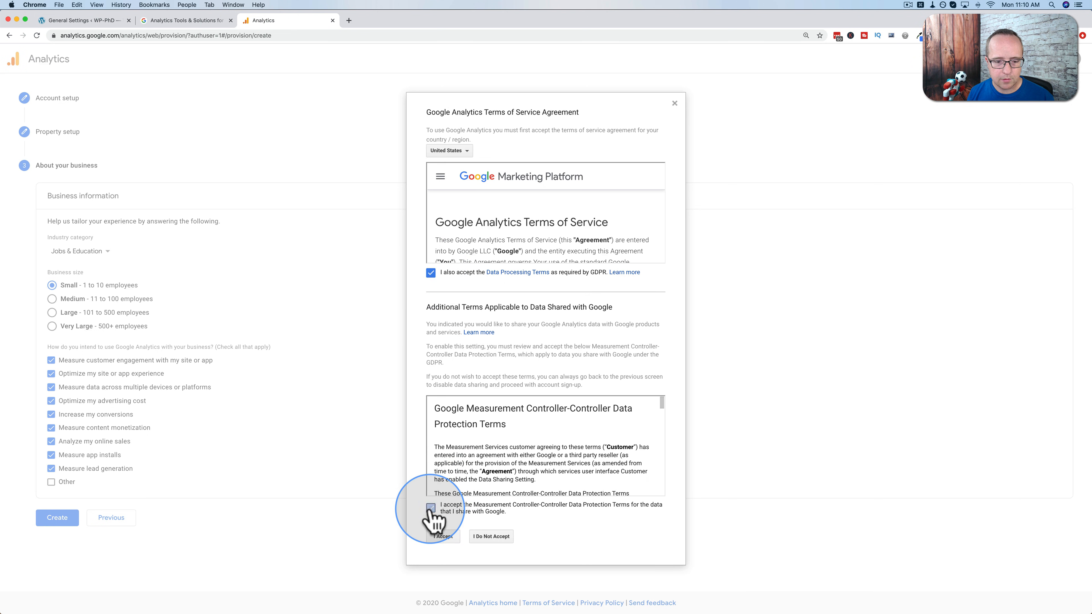
# Agree to the data protection terms for shared data and accept the Terms of Service.
pyautogui.click(431, 507)
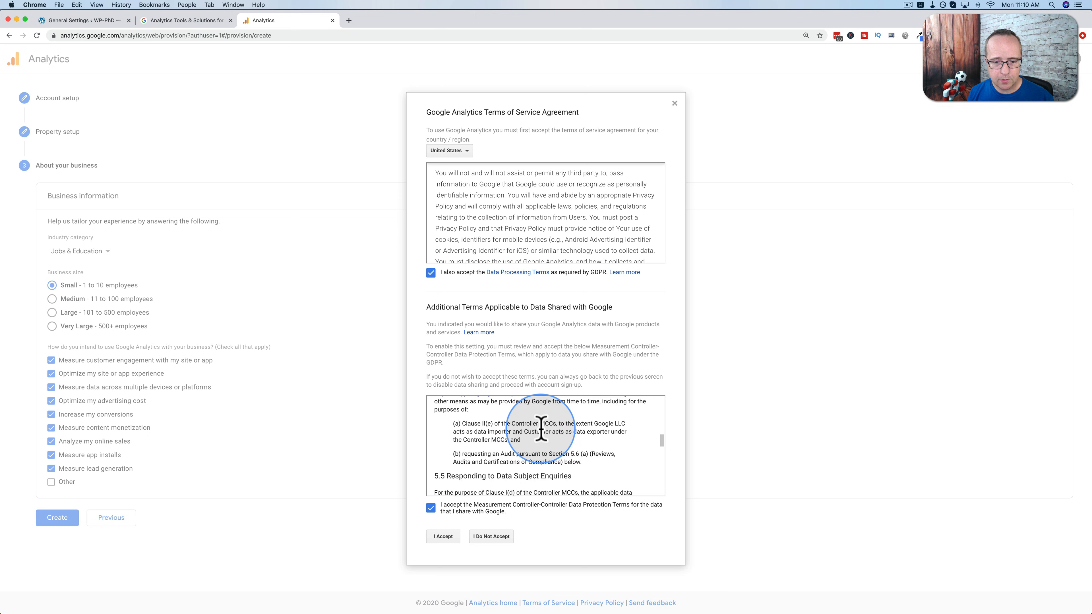
pyautogui.scroll(-3)
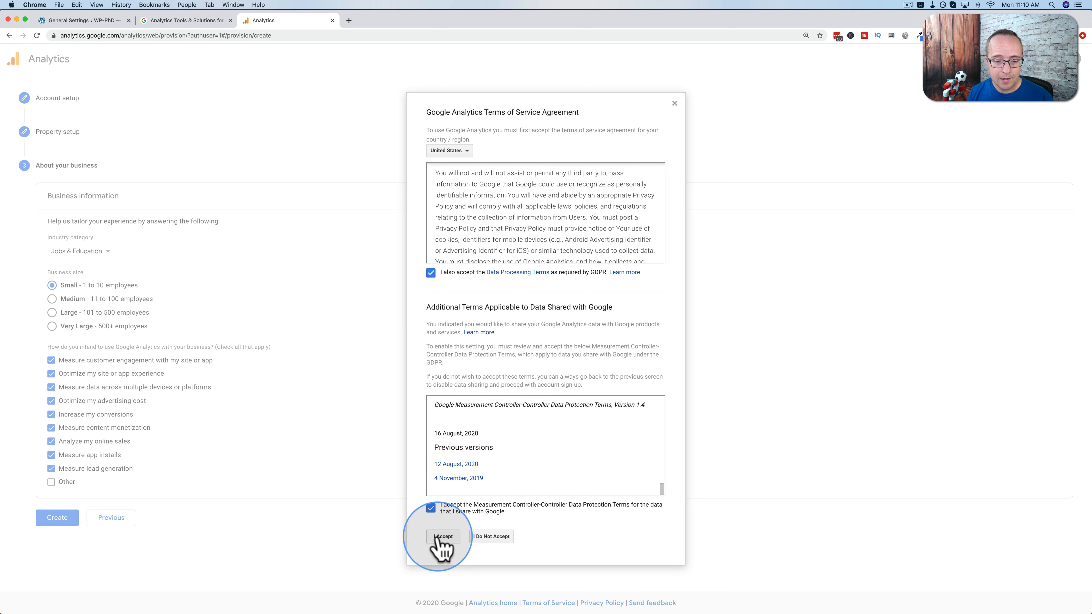
pyautogui.click(443, 537)
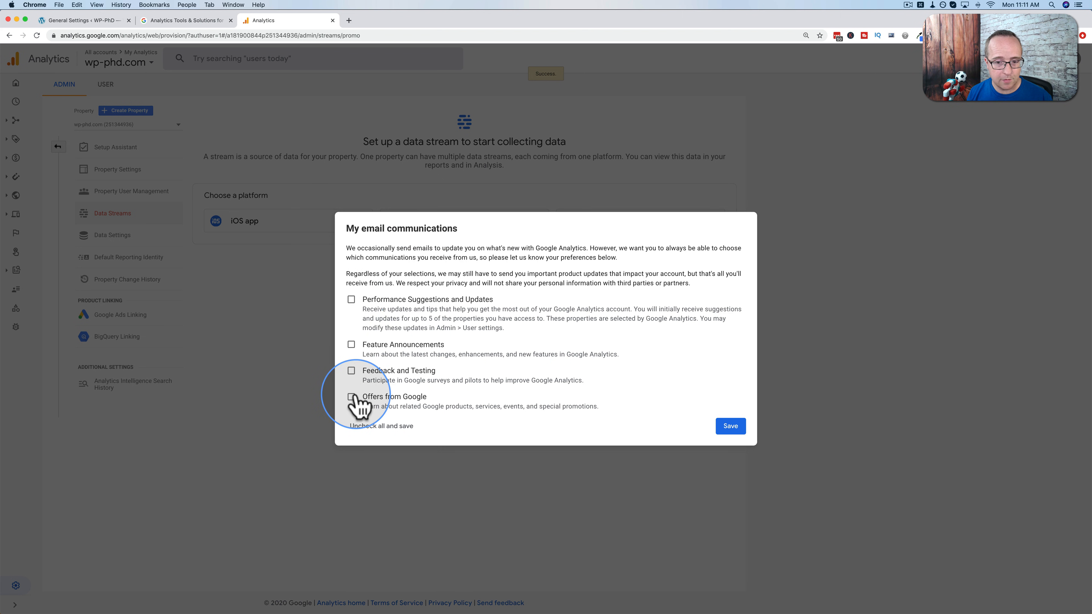
# Uncheck all Analytics email communications and save the preference.
pyautogui.click(730, 427)
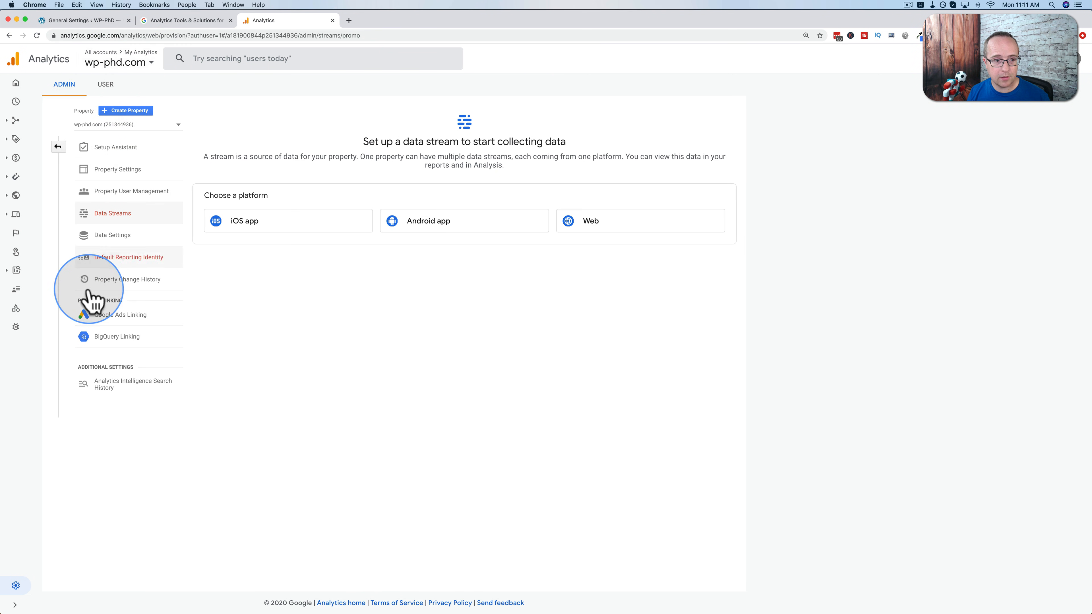
pyautogui.moveTo(138, 158)
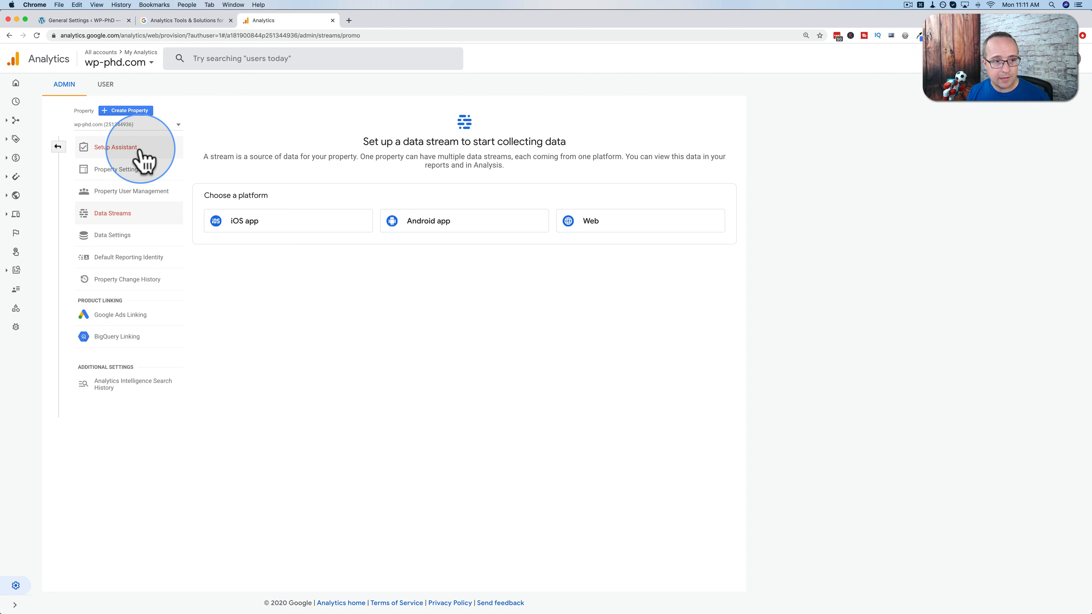
pyautogui.moveTo(266, 341)
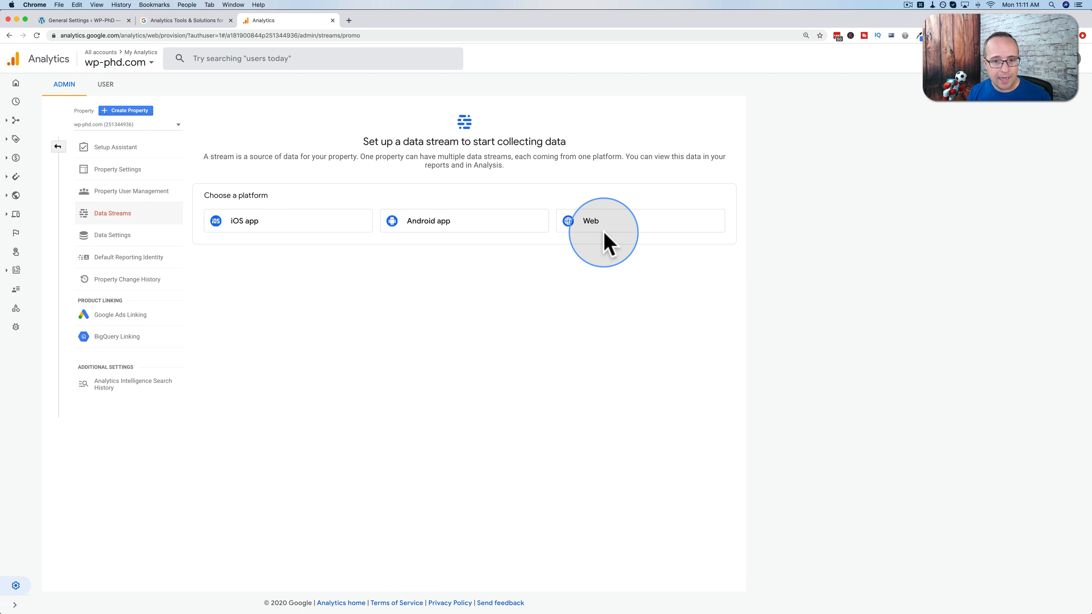
pyautogui.click(601, 236)
pyautogui.write('wp-phd.com')
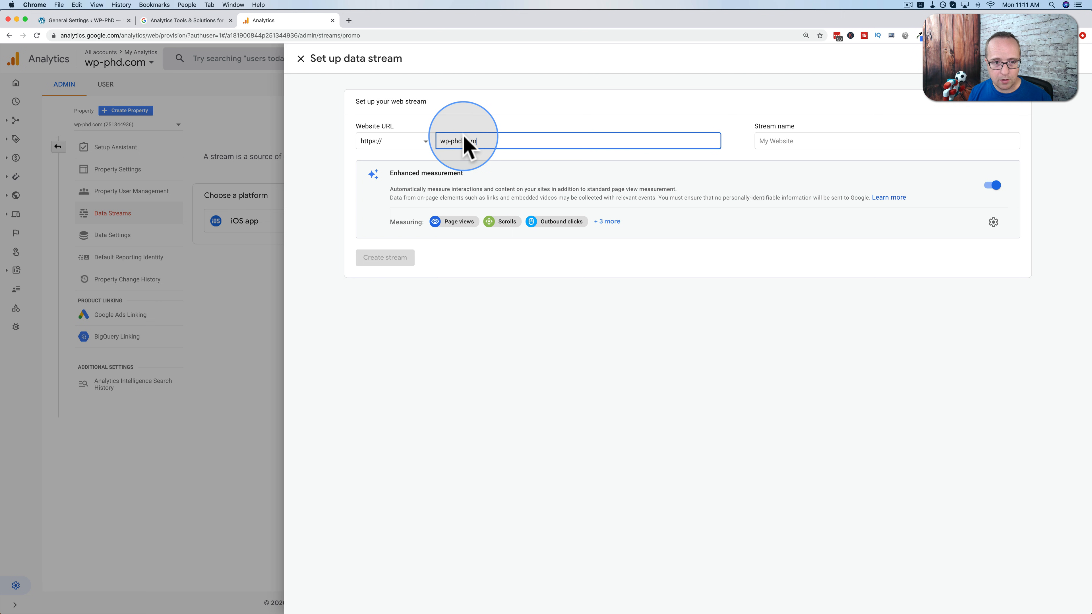
pyautogui.click(394, 141)
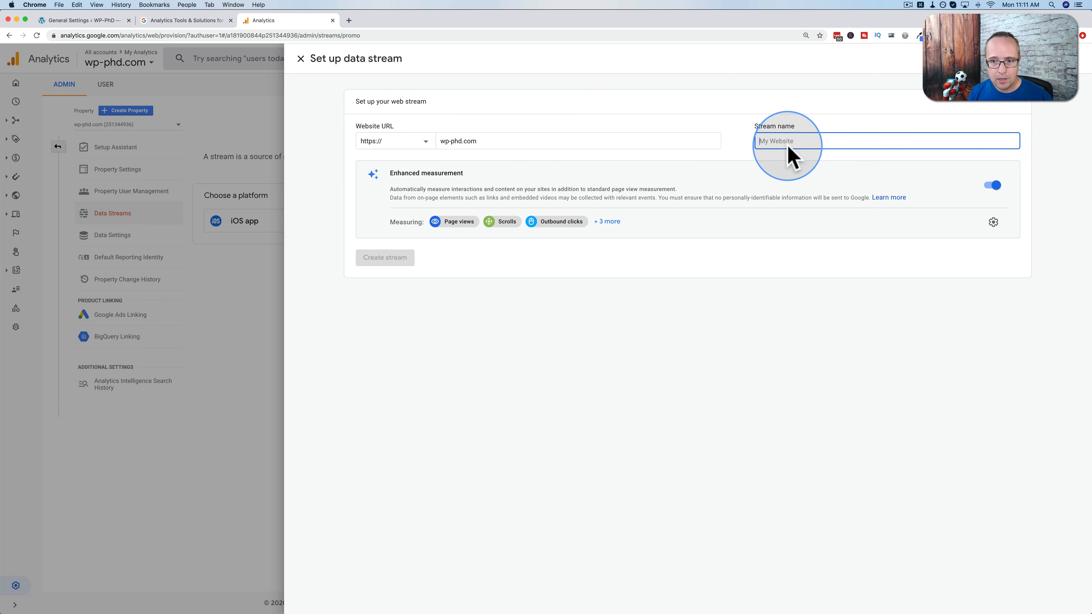
pyautogui.write('WP-PhD.com')
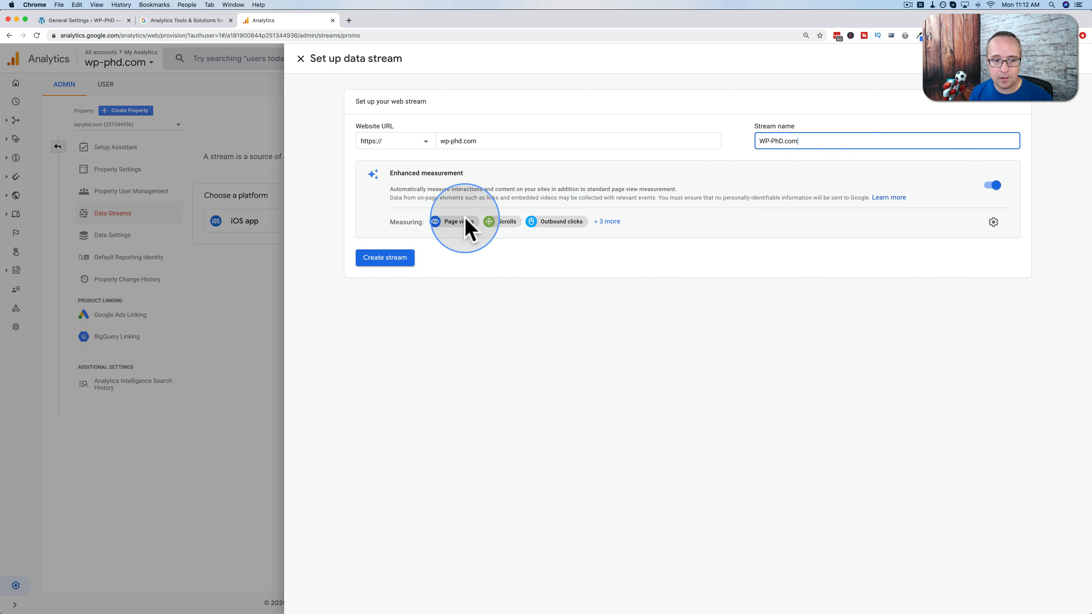
pyautogui.click(384, 257)
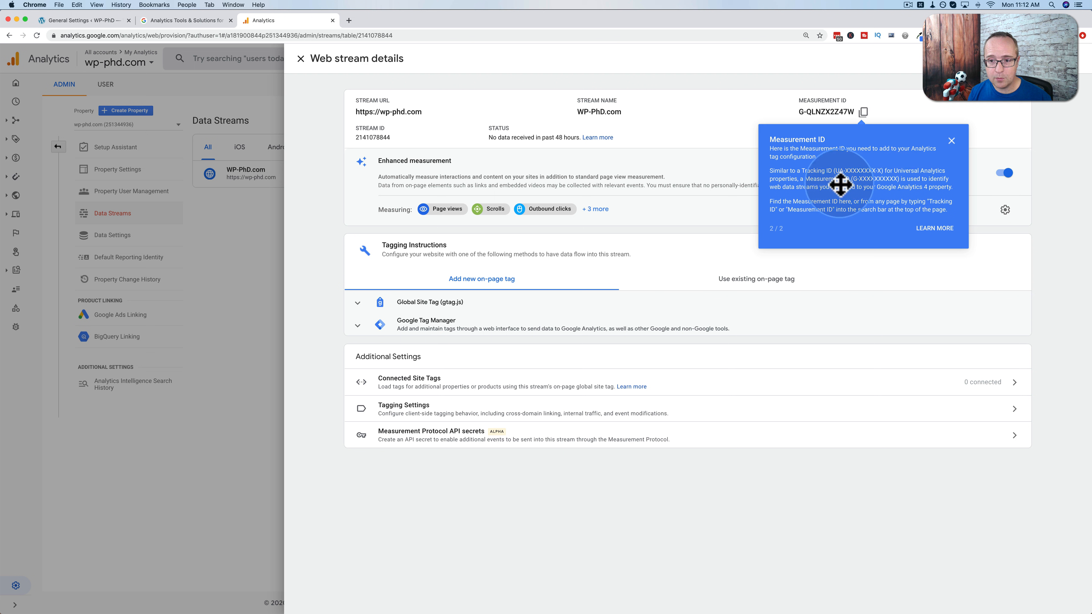
pyautogui.click(951, 141)
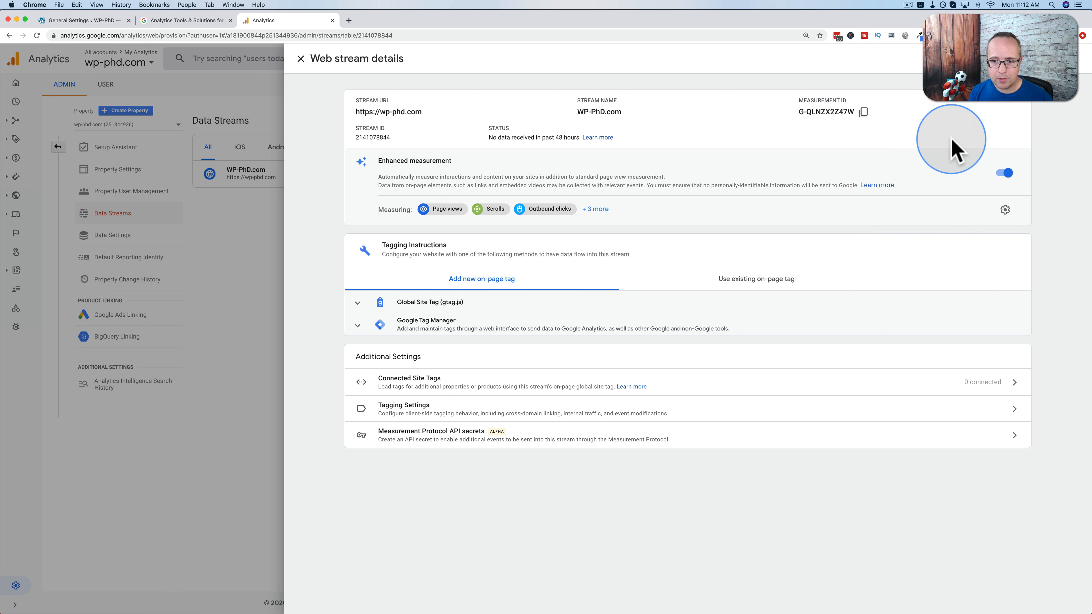
pyautogui.moveTo(320, 285)
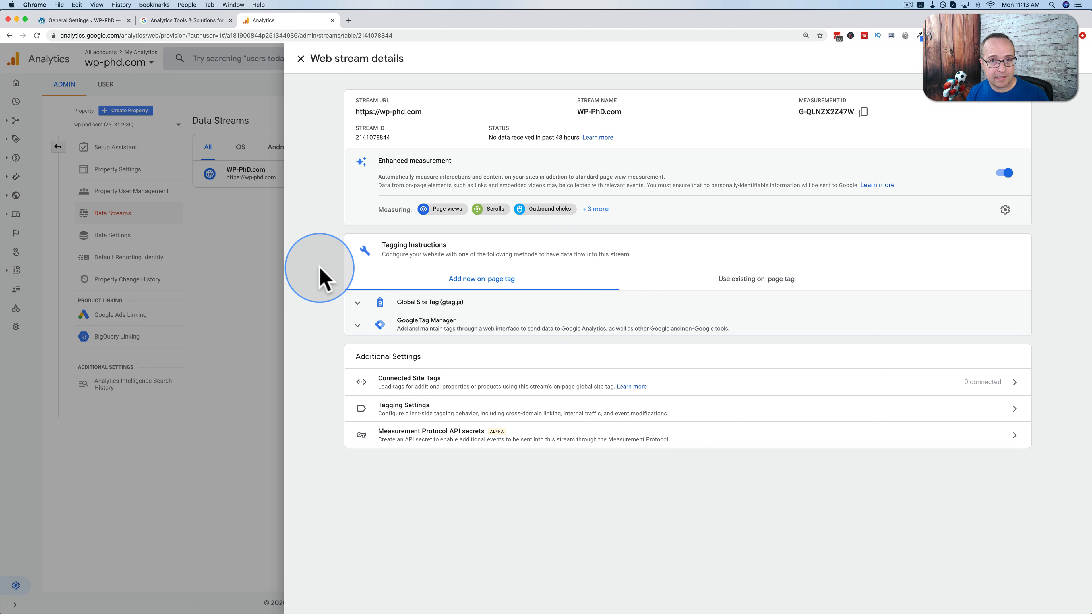
pyautogui.moveTo(158, 105)
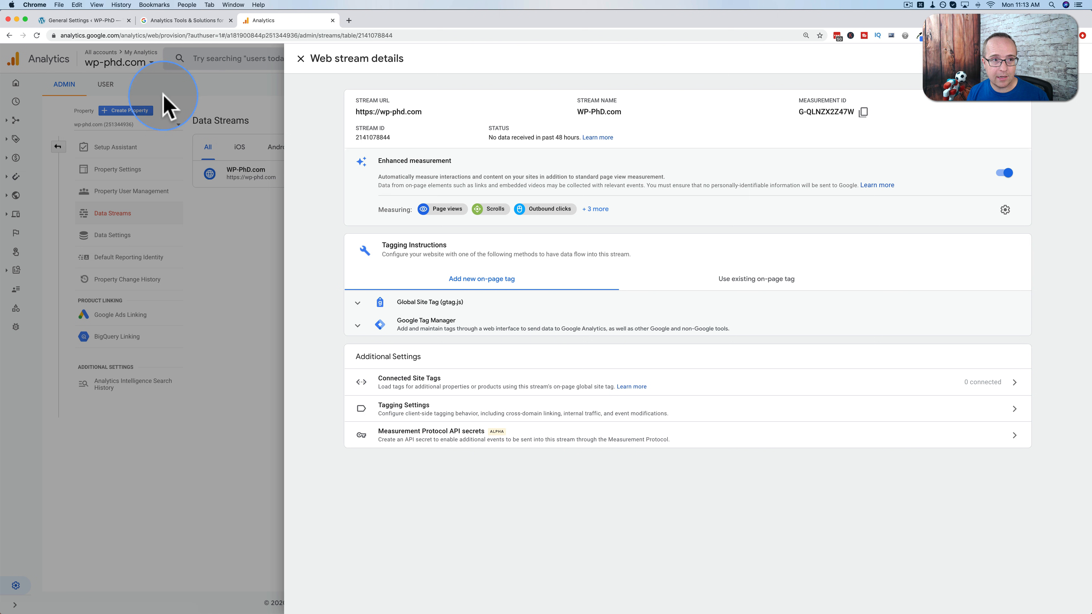
pyautogui.moveTo(98, 27)
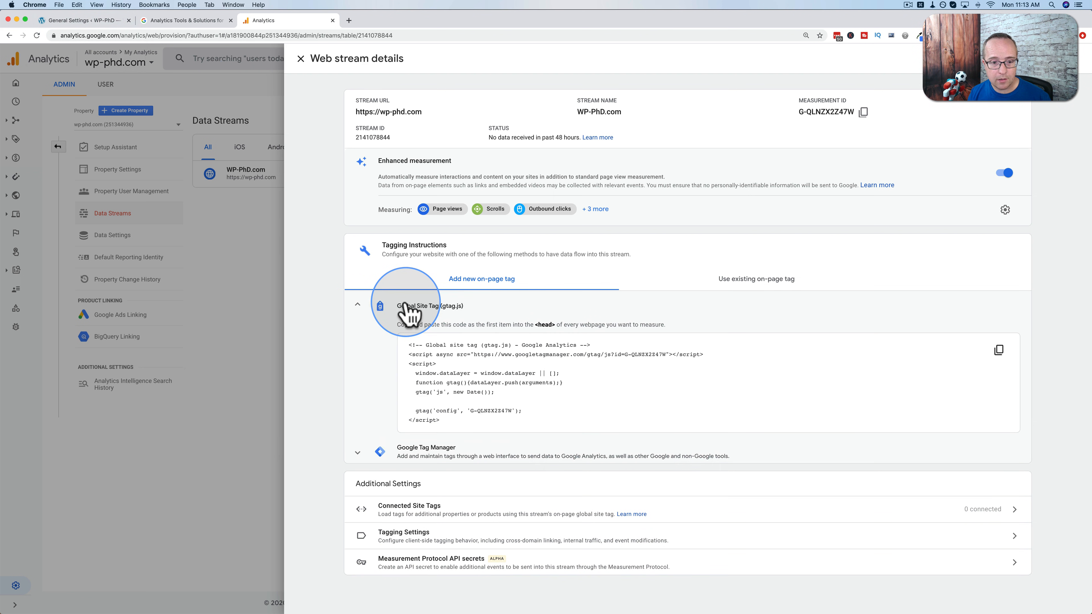
pyautogui.moveTo(450, 420)
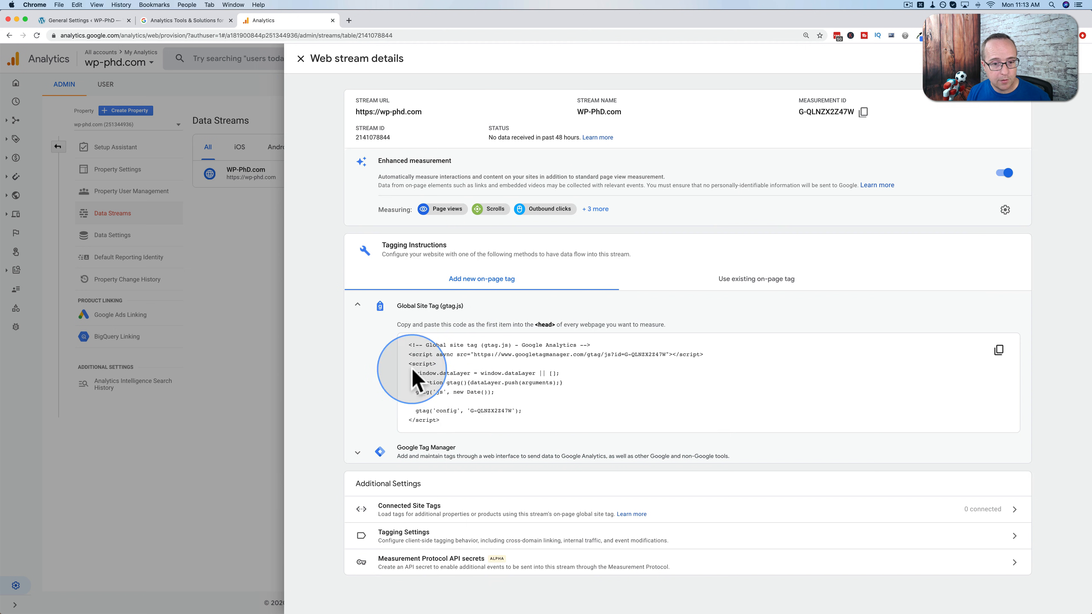
pyautogui.click(357, 304)
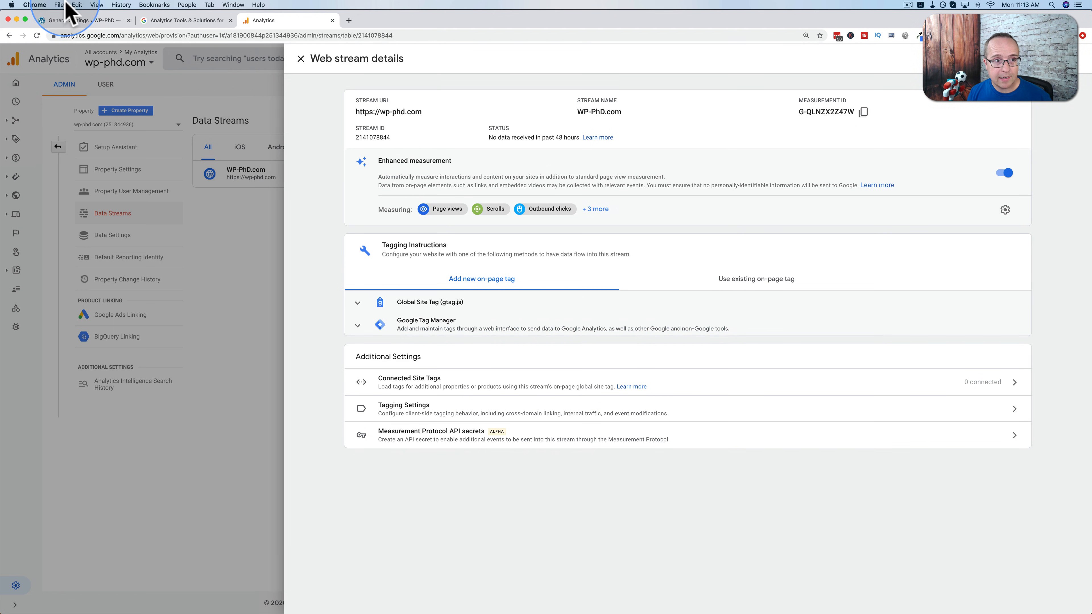
# In WordPress Plugins, install and activate Site Kit by Google.
pyautogui.click(79, 20)
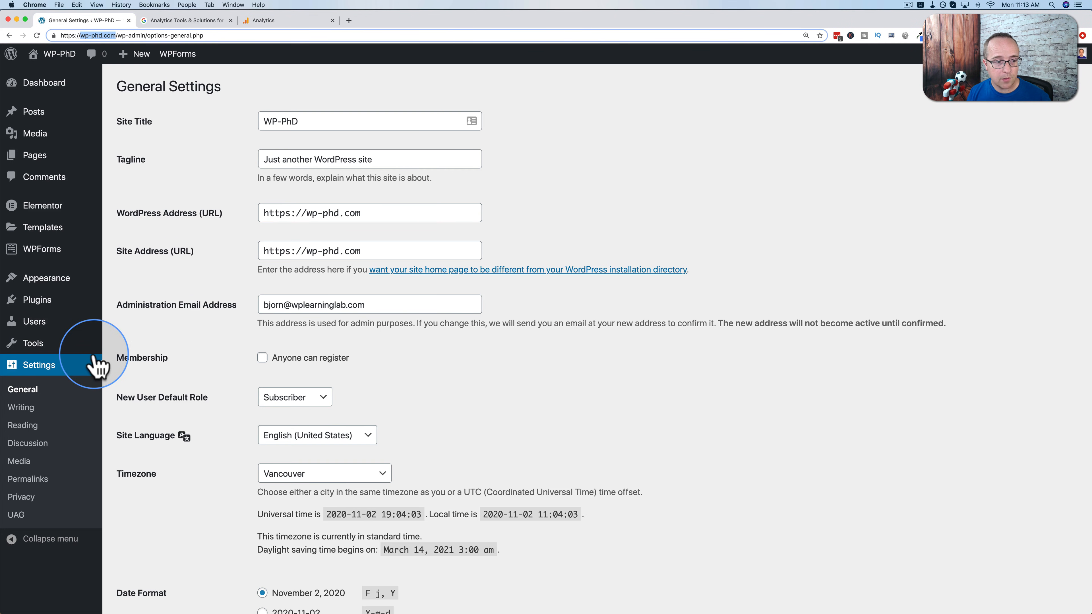
pyautogui.click(127, 319)
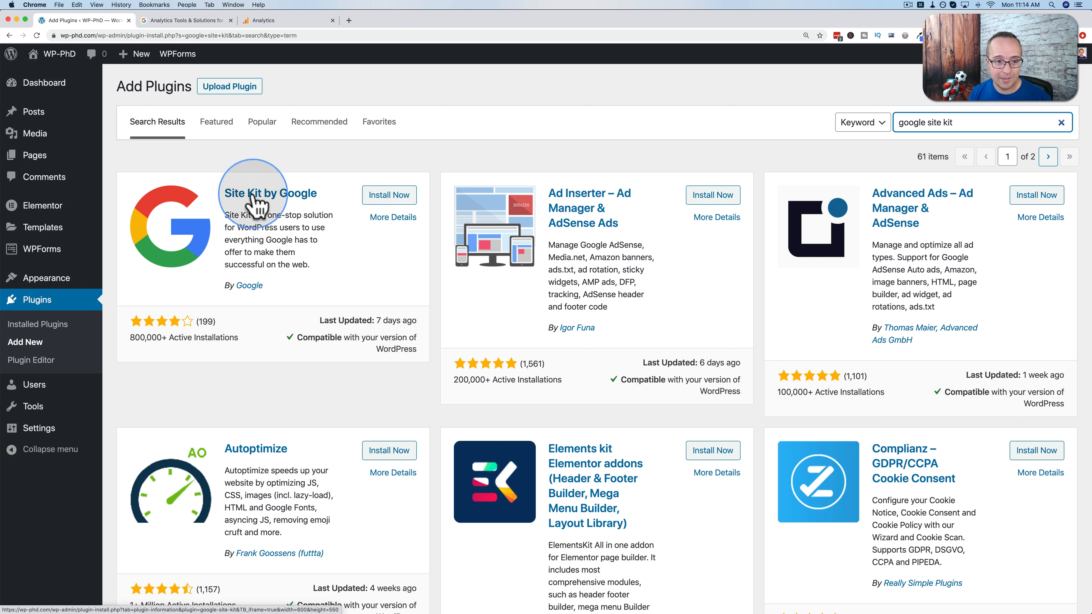
pyautogui.moveTo(385, 199)
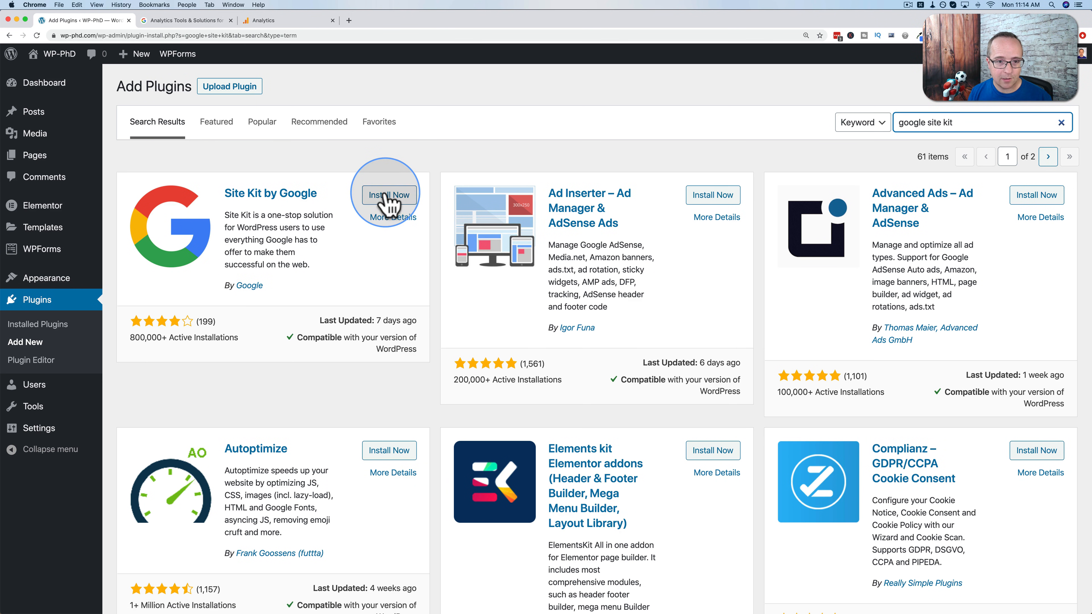
pyautogui.click(390, 195)
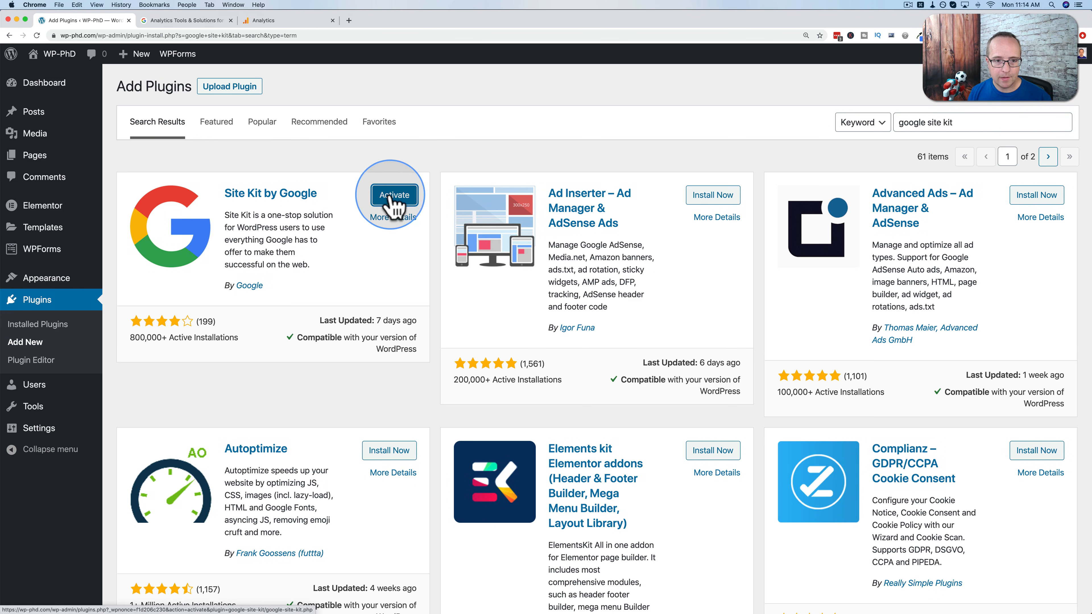
pyautogui.click(394, 195)
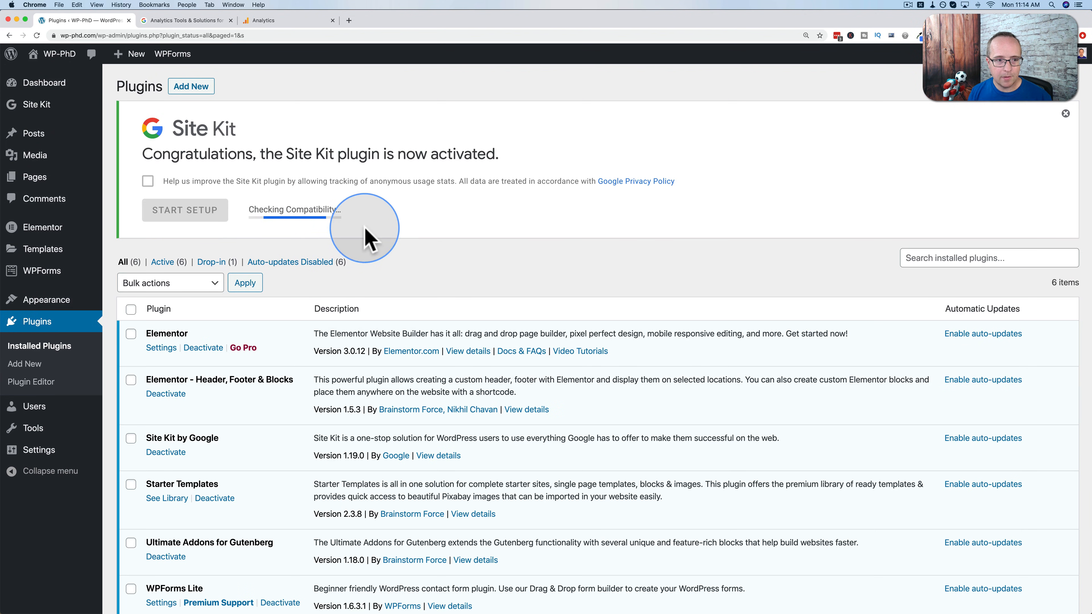
pyautogui.moveTo(167, 212)
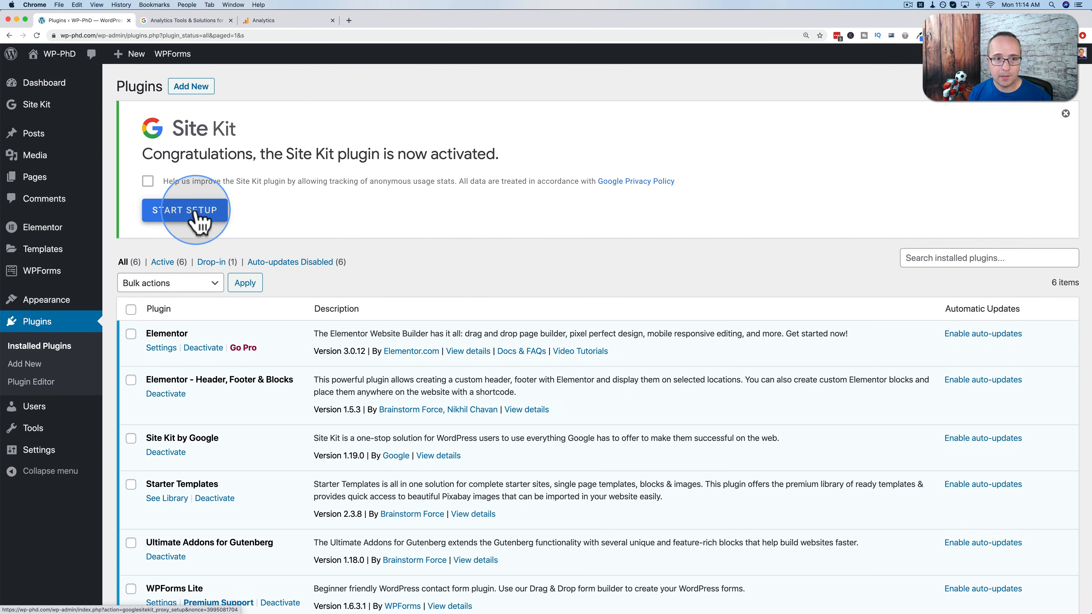
# Sign in to Site Kit with the Google account and allow its Search Console permissions.
pyautogui.click(185, 210)
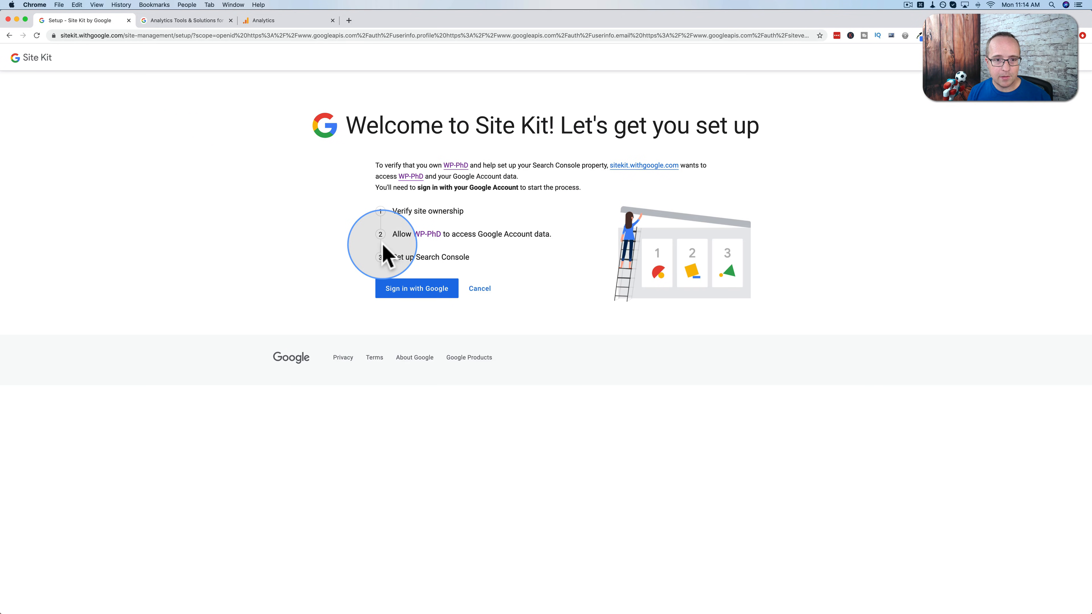
pyautogui.click(416, 289)
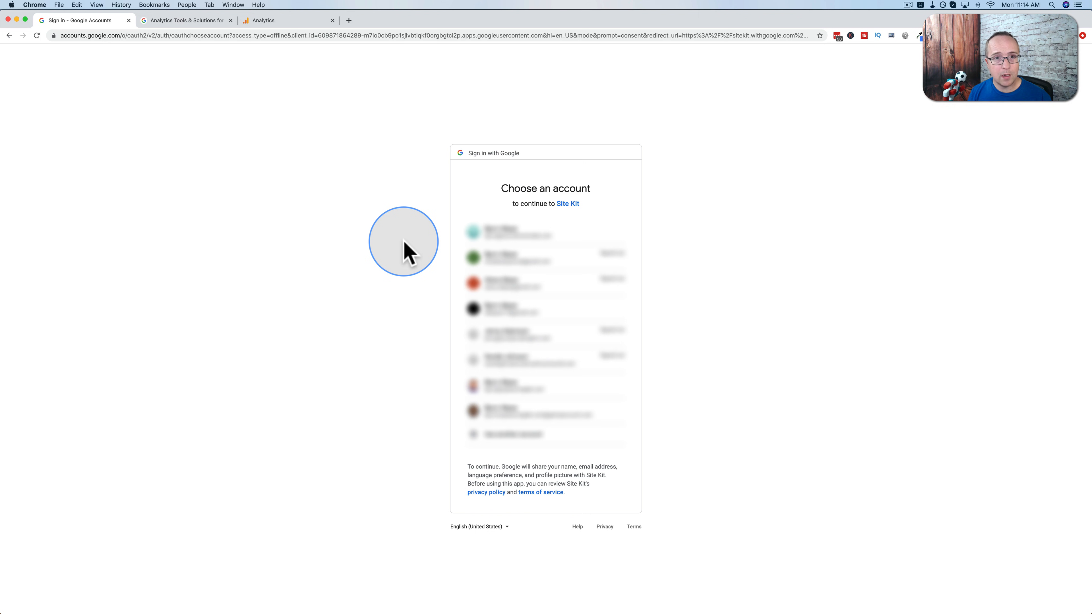
pyautogui.click(511, 285)
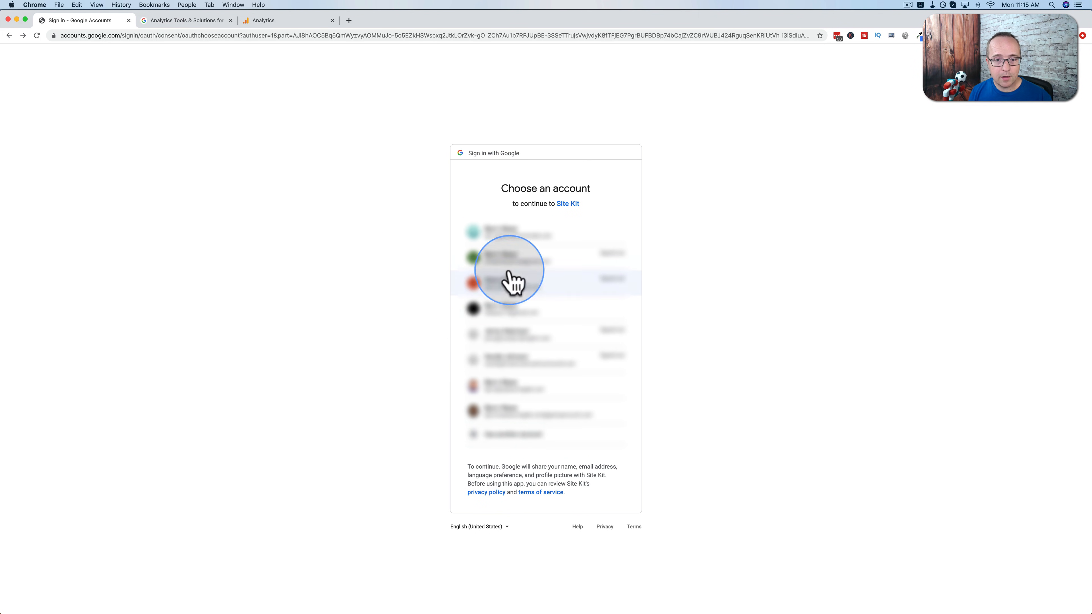
pyautogui.moveTo(583, 420)
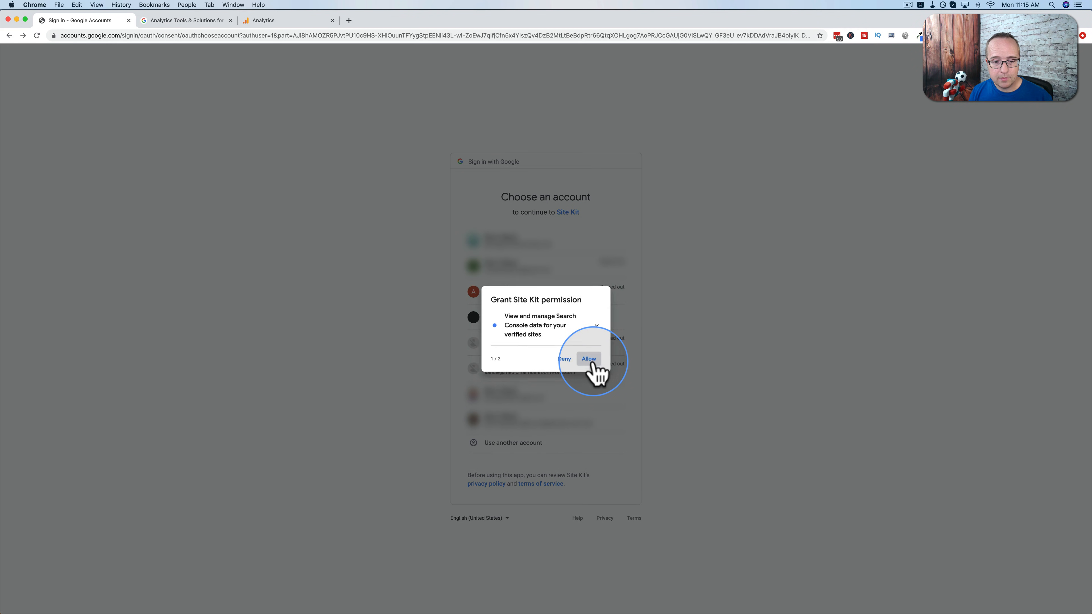
pyautogui.click(589, 359)
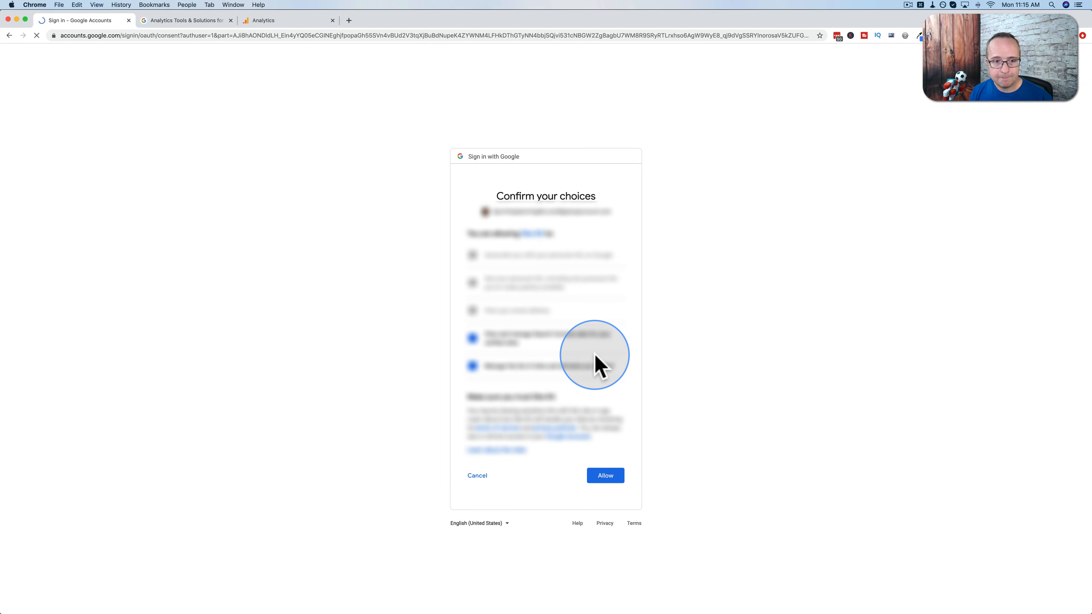
pyautogui.click(605, 475)
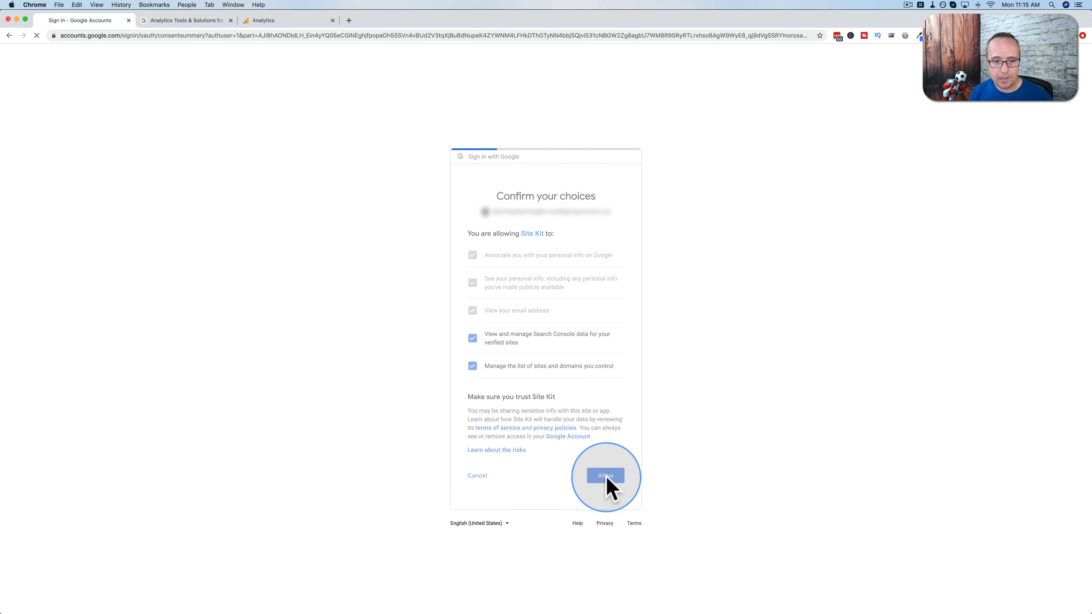
pyautogui.click(605, 476)
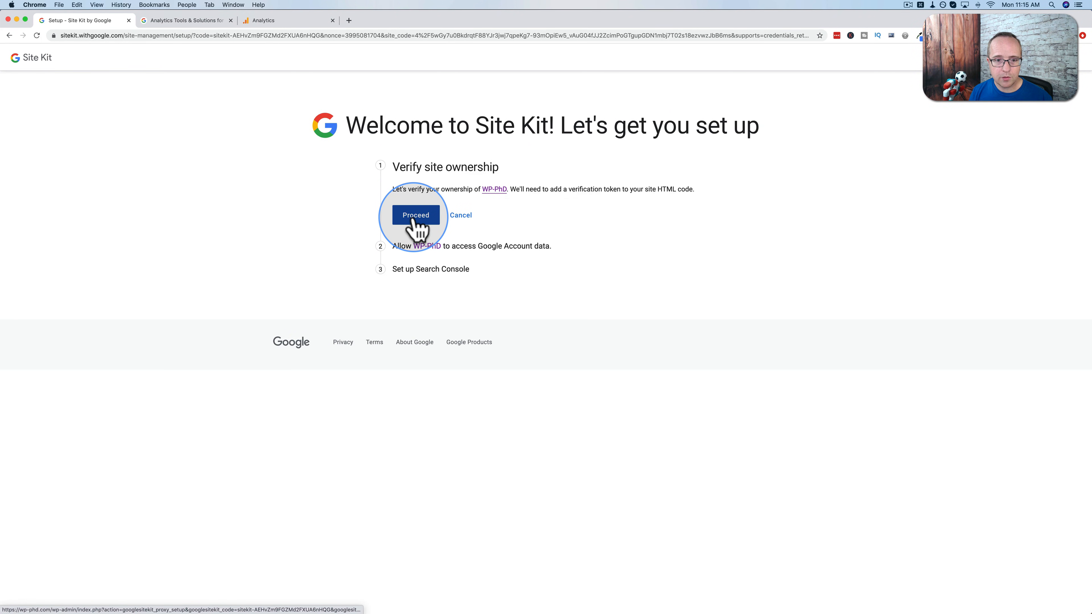
# Verify ownership of WP-PhD, allow Google Account data access, and add it to Search Console.
pyautogui.click(416, 214)
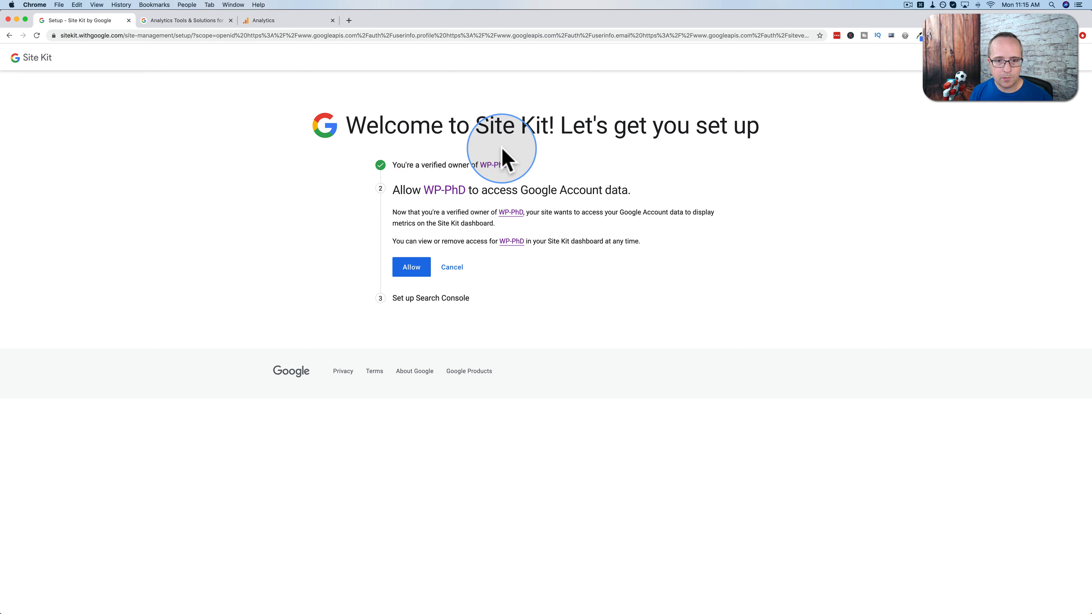
pyautogui.moveTo(601, 189)
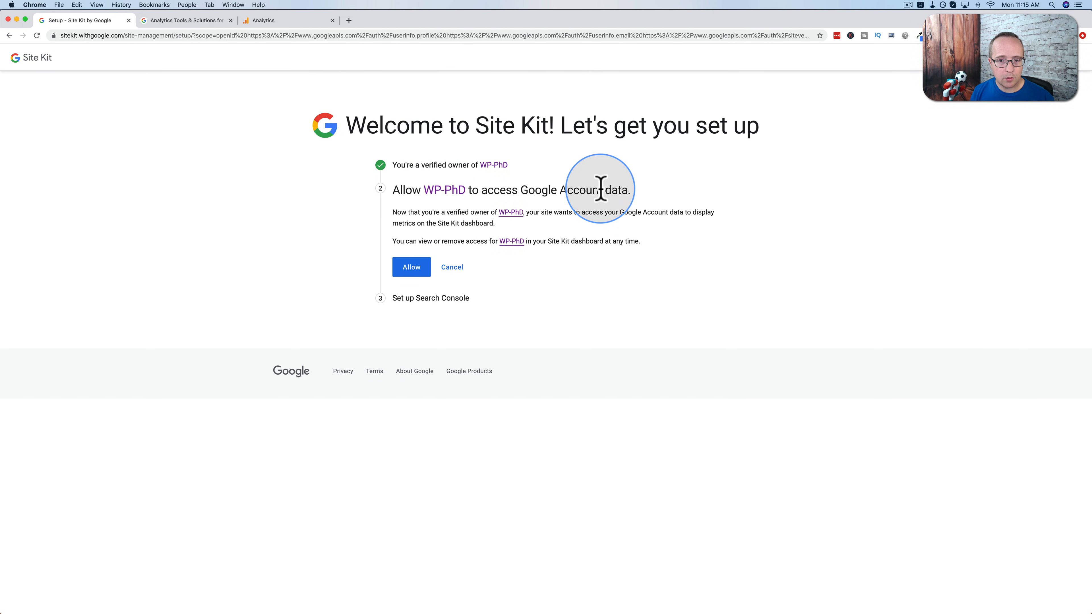
pyautogui.moveTo(407, 167)
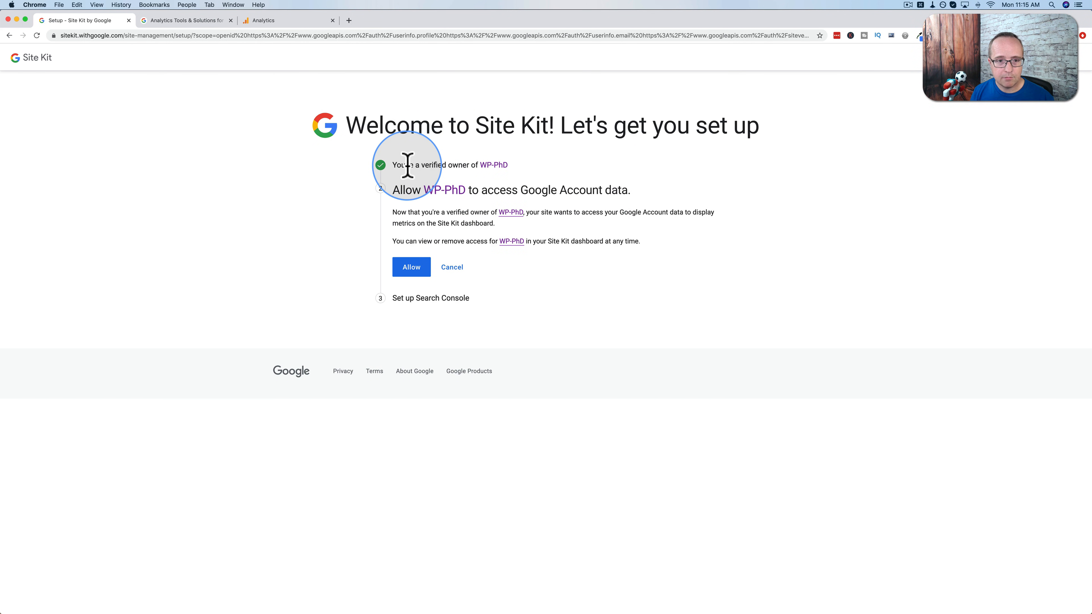
pyautogui.moveTo(665, 181)
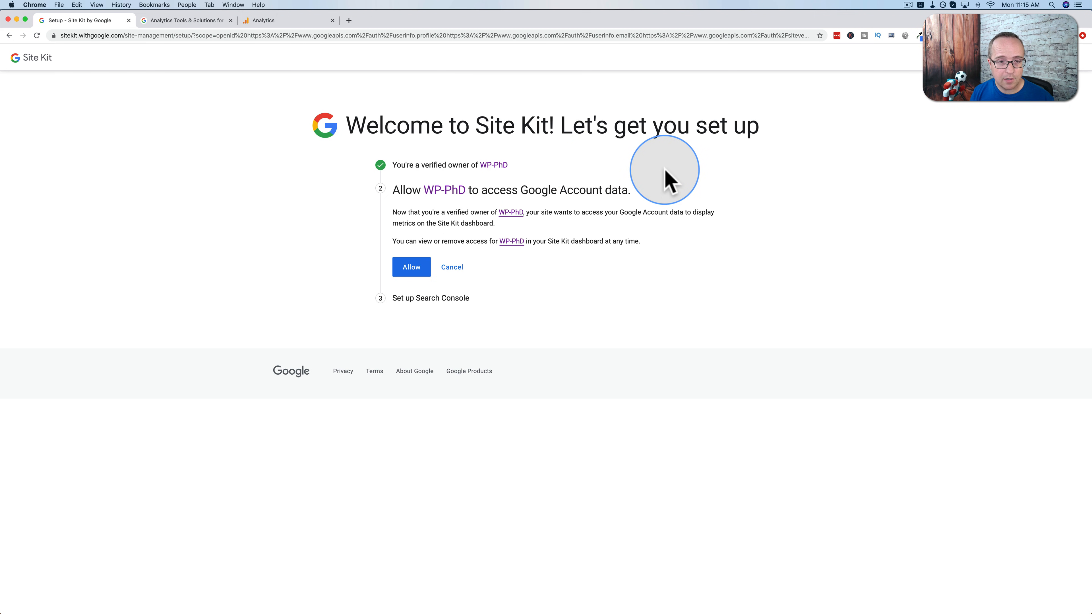
pyautogui.moveTo(183, 69)
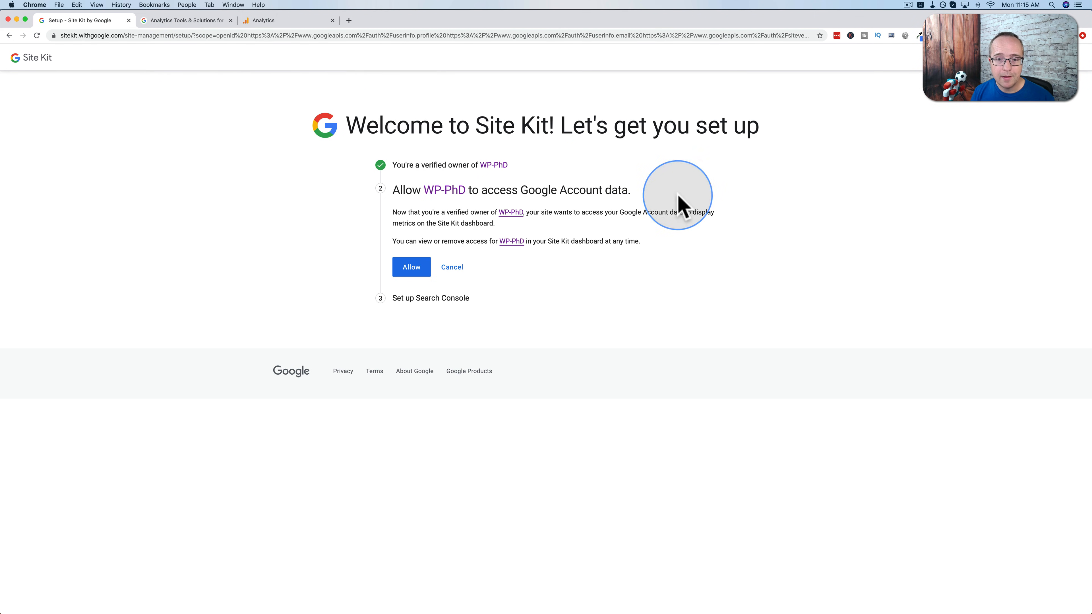
pyautogui.moveTo(659, 164)
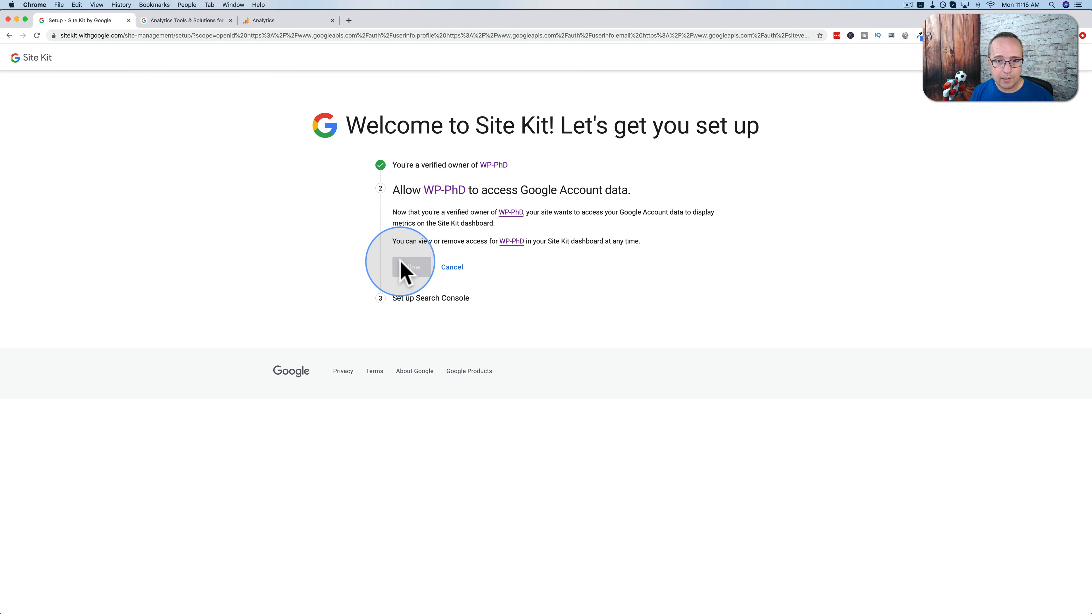
pyautogui.click(412, 267)
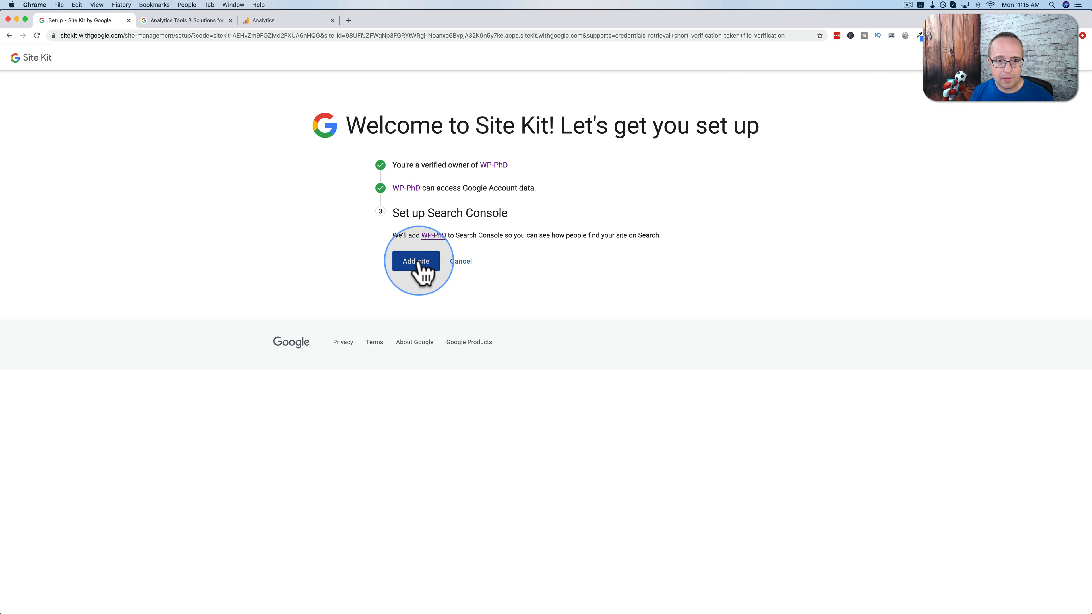
pyautogui.click(416, 261)
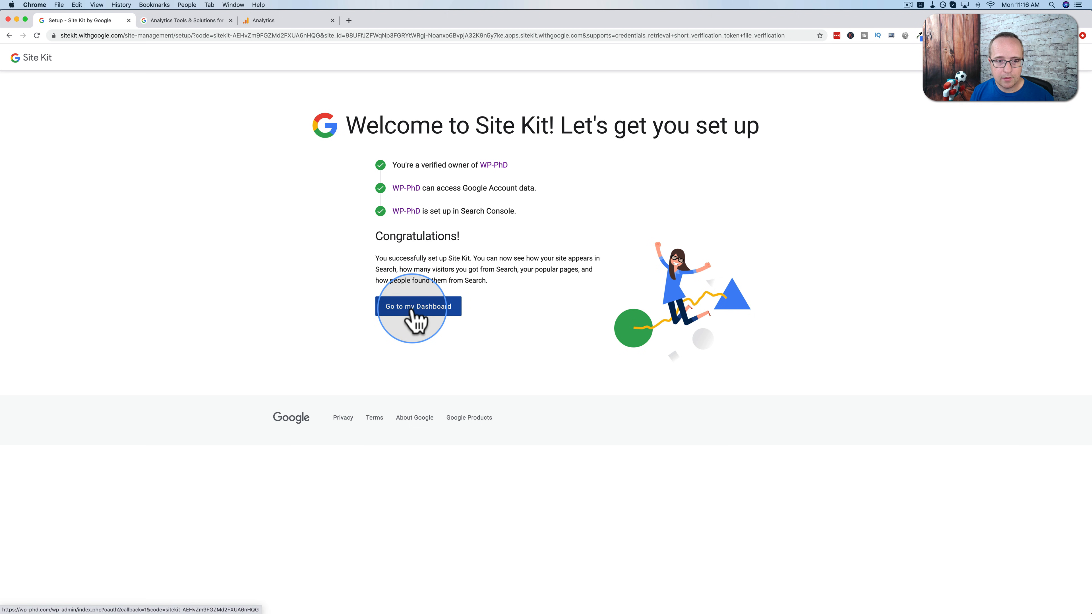
# From the Site Kit dashboard, start connecting Analytics and allow Site Kit to view Analytics data.
pyautogui.click(416, 306)
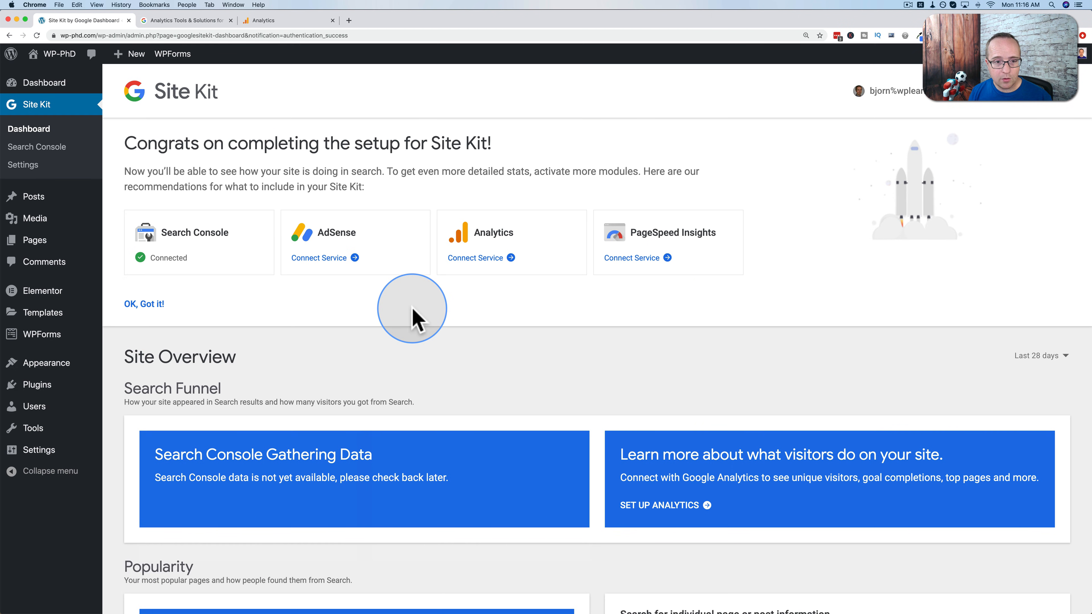
pyautogui.moveTo(304, 261)
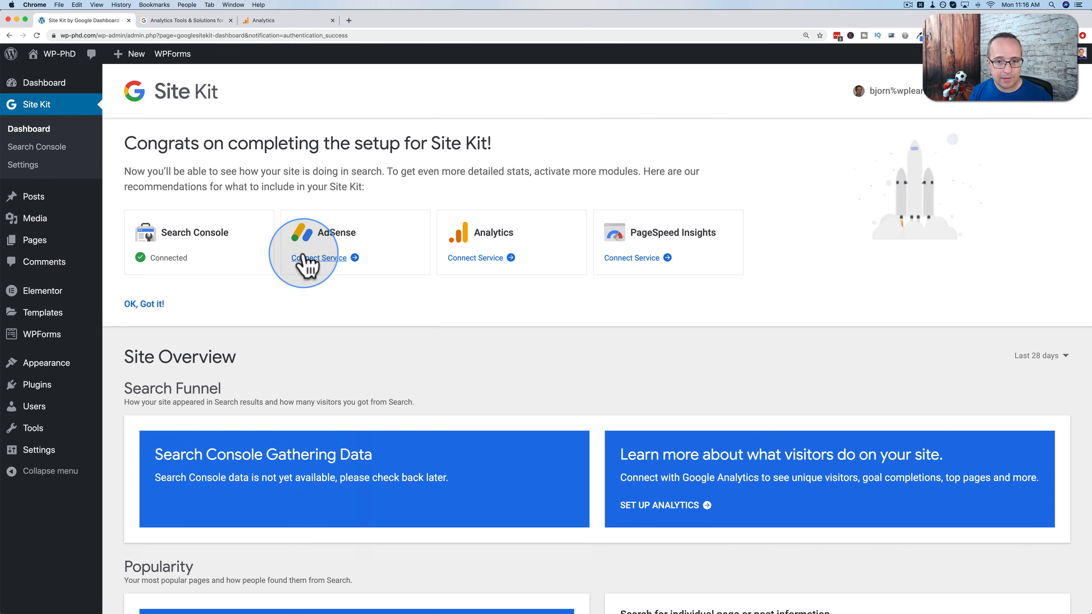
pyautogui.moveTo(481, 271)
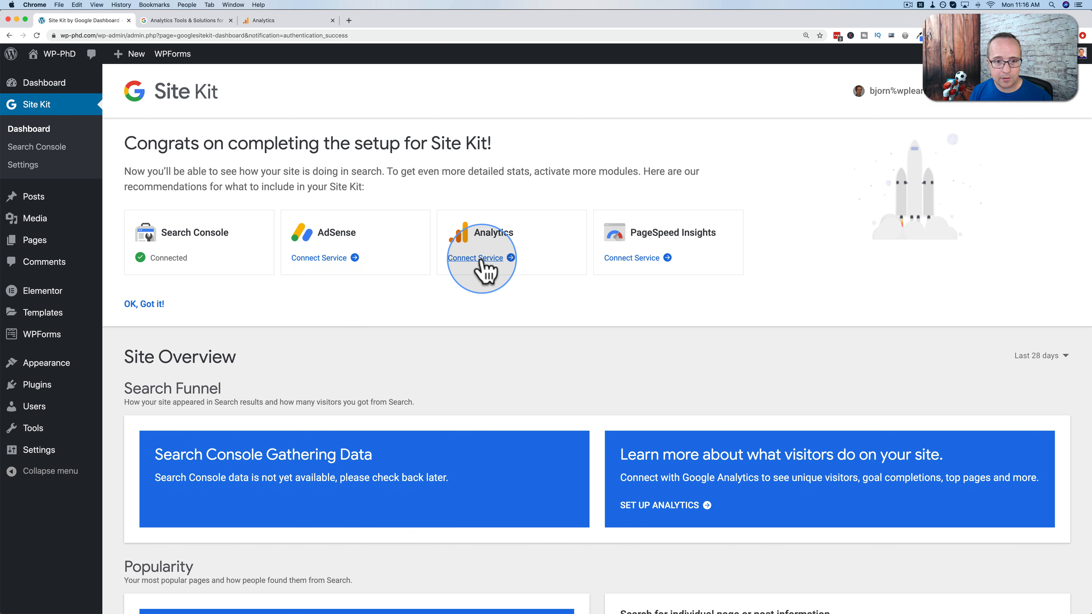
pyautogui.click(475, 258)
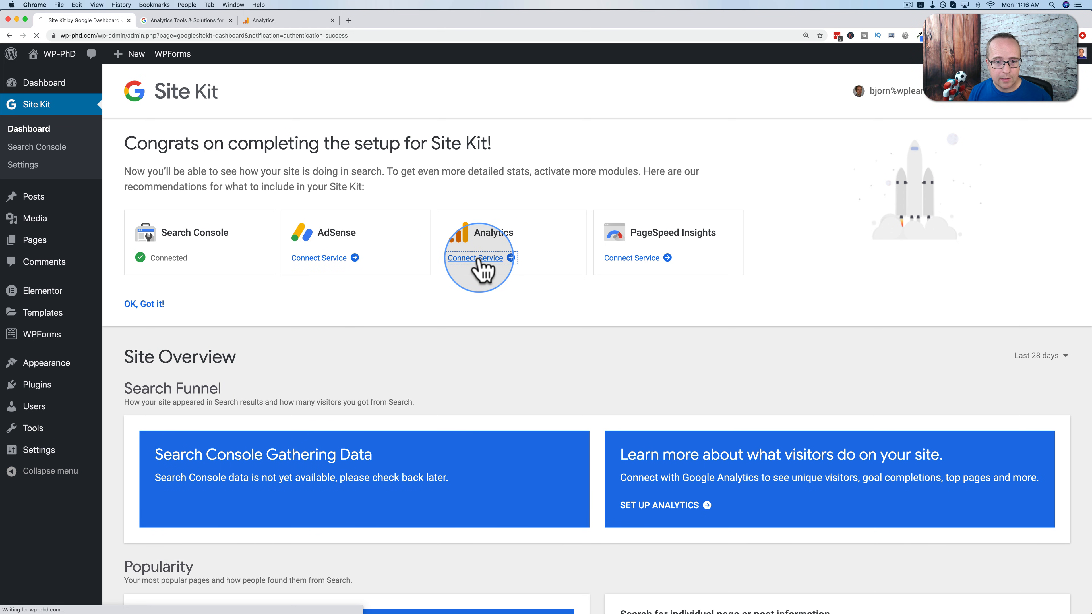
pyautogui.click(475, 258)
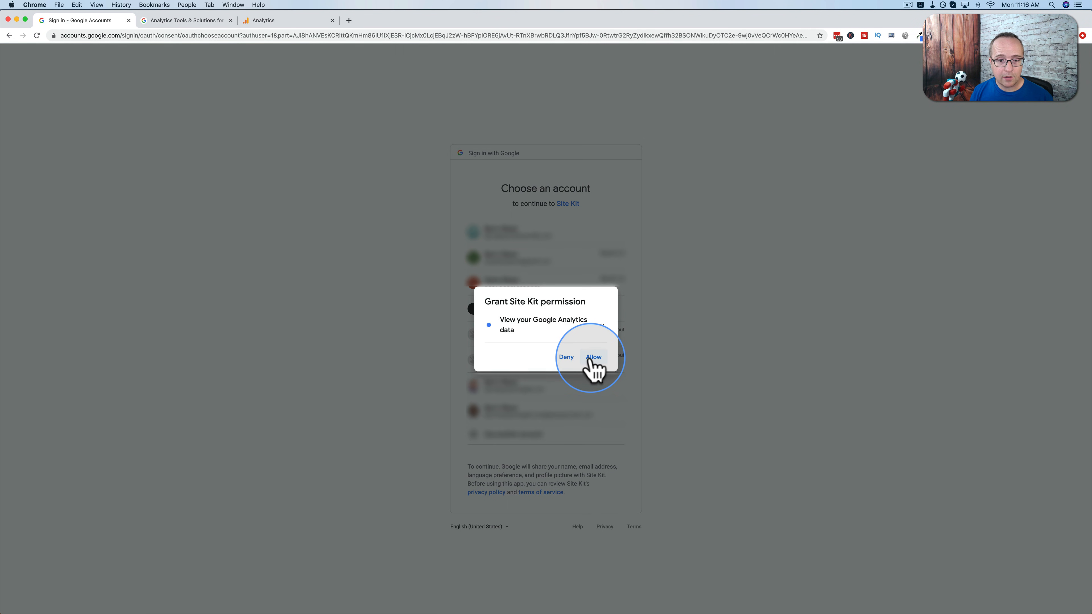
pyautogui.click(593, 357)
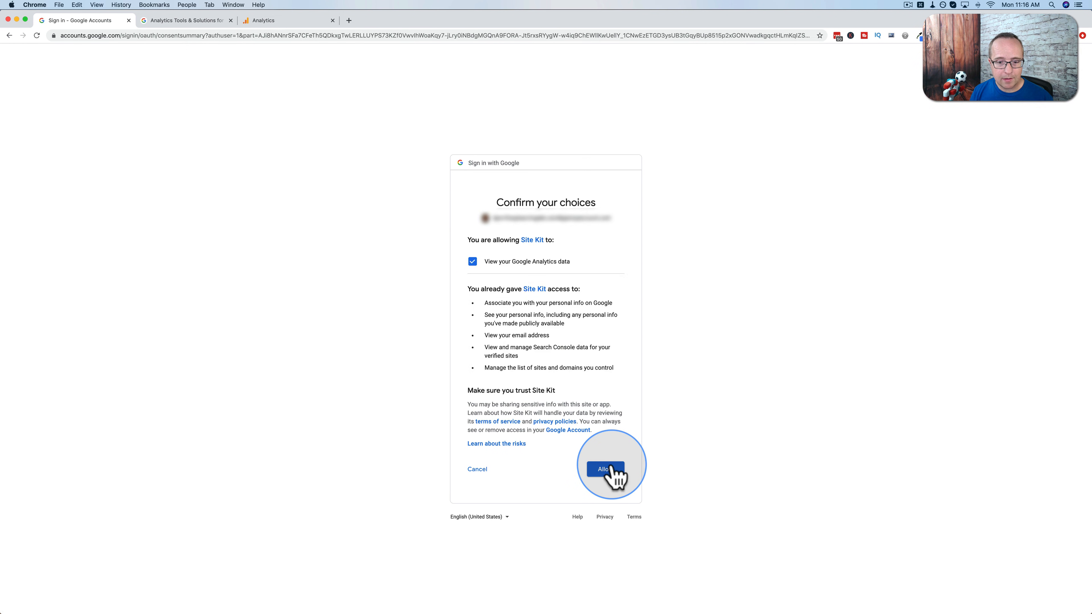
pyautogui.click(606, 470)
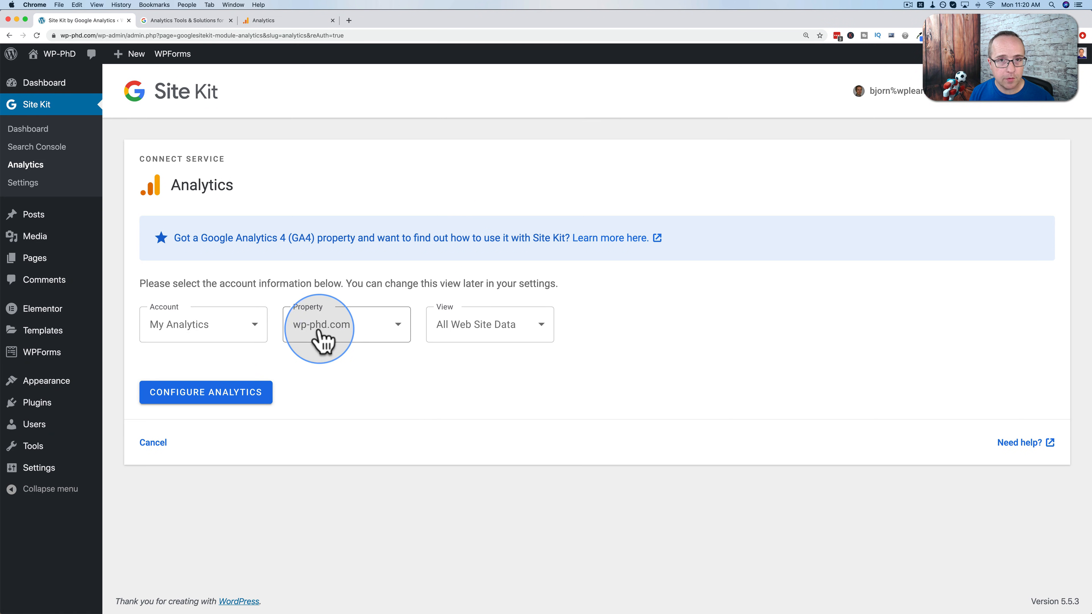
# Configure Analytics with wp-phd.com and All Web Site Data so it shows Connected, then return to data streams.
pyautogui.click(500, 324)
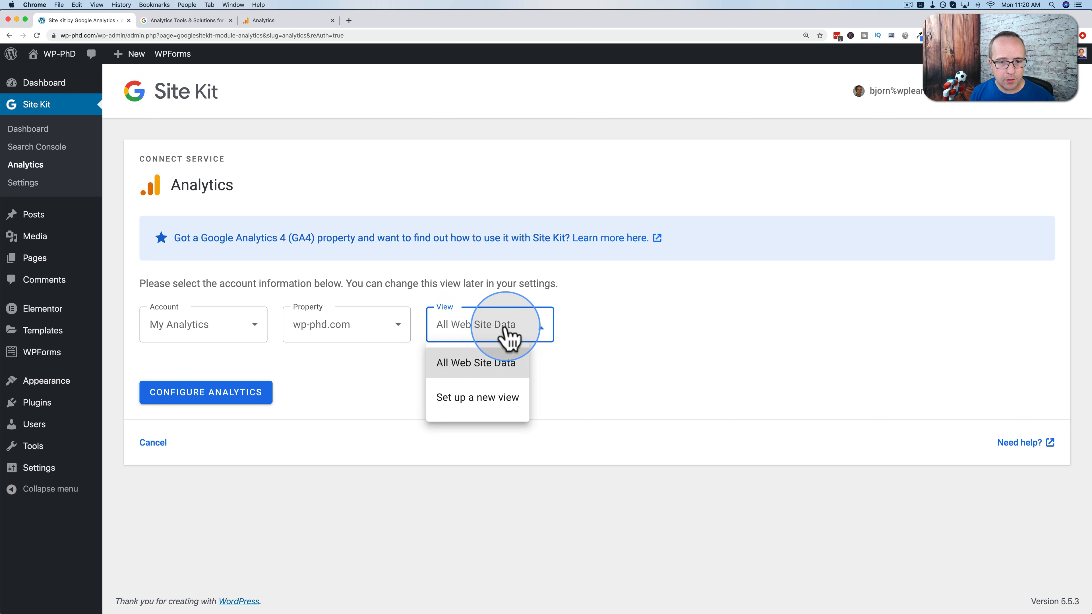
pyautogui.click(474, 363)
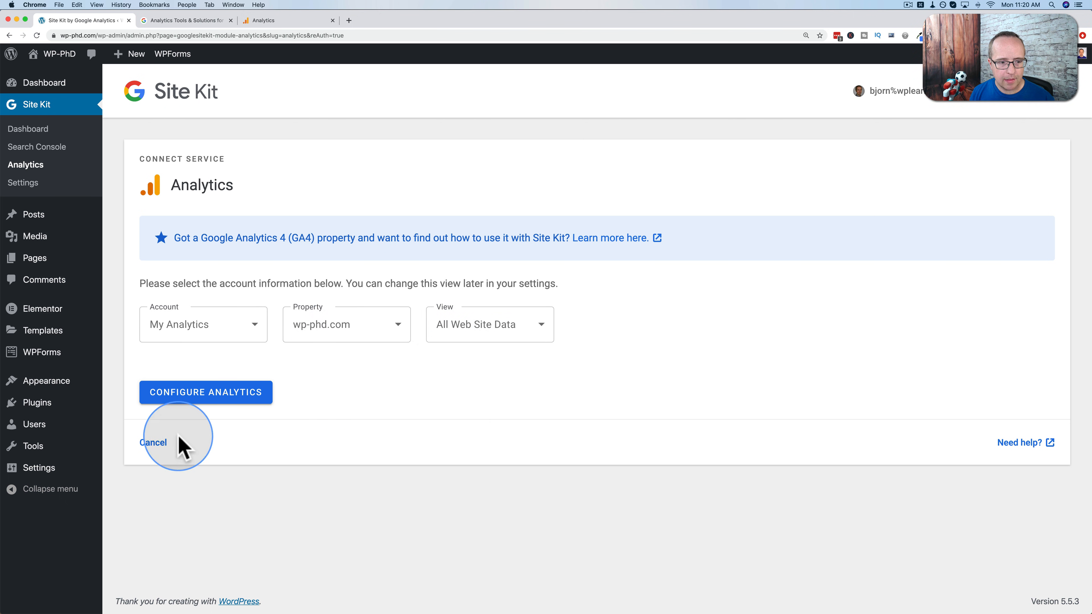
pyautogui.click(206, 393)
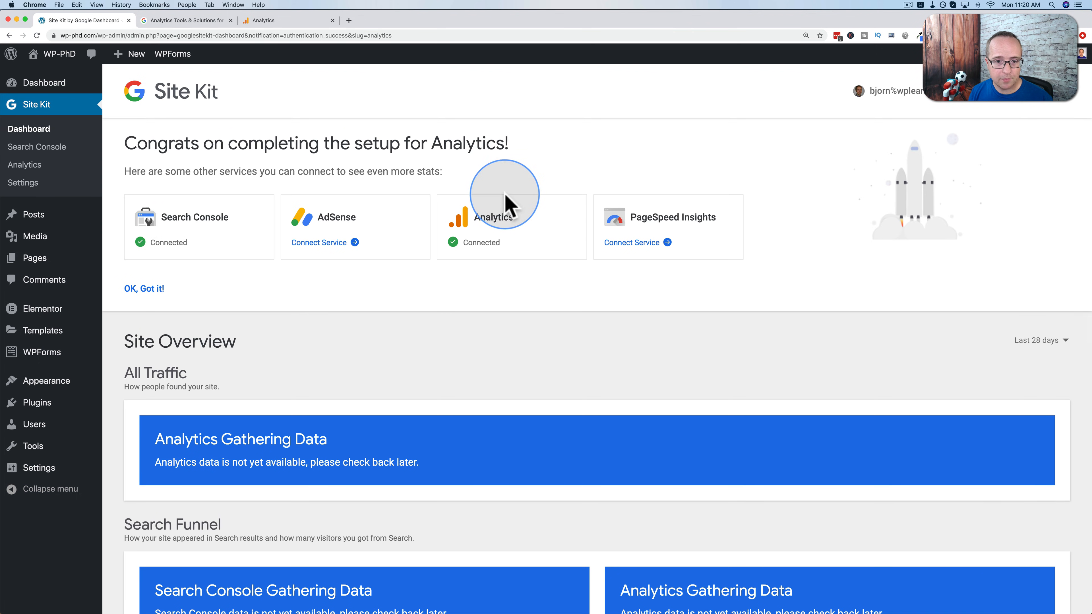
pyautogui.scroll(-3)
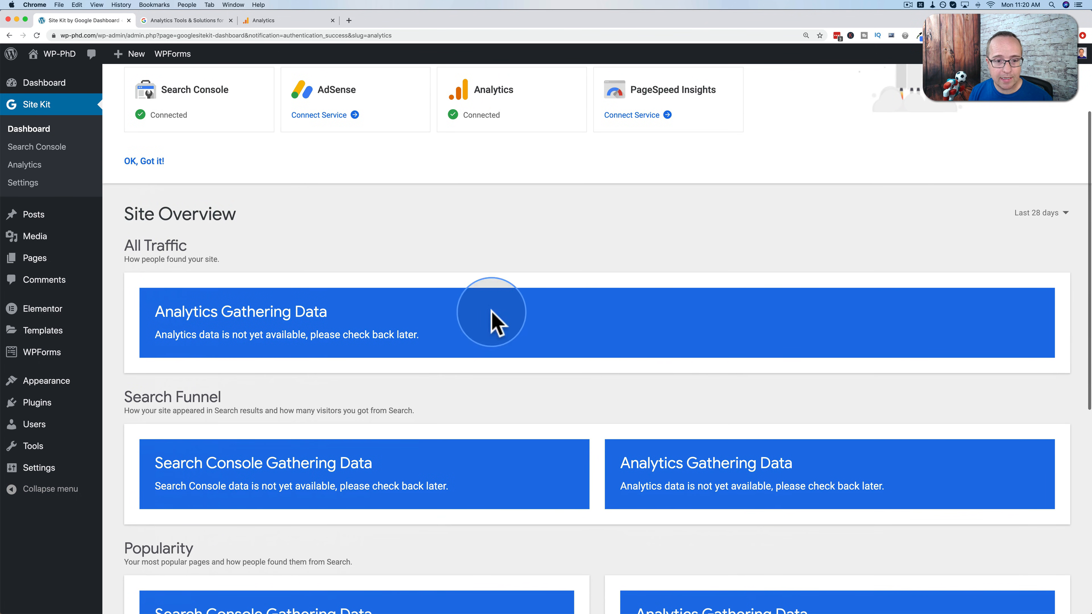
pyautogui.moveTo(564, 427)
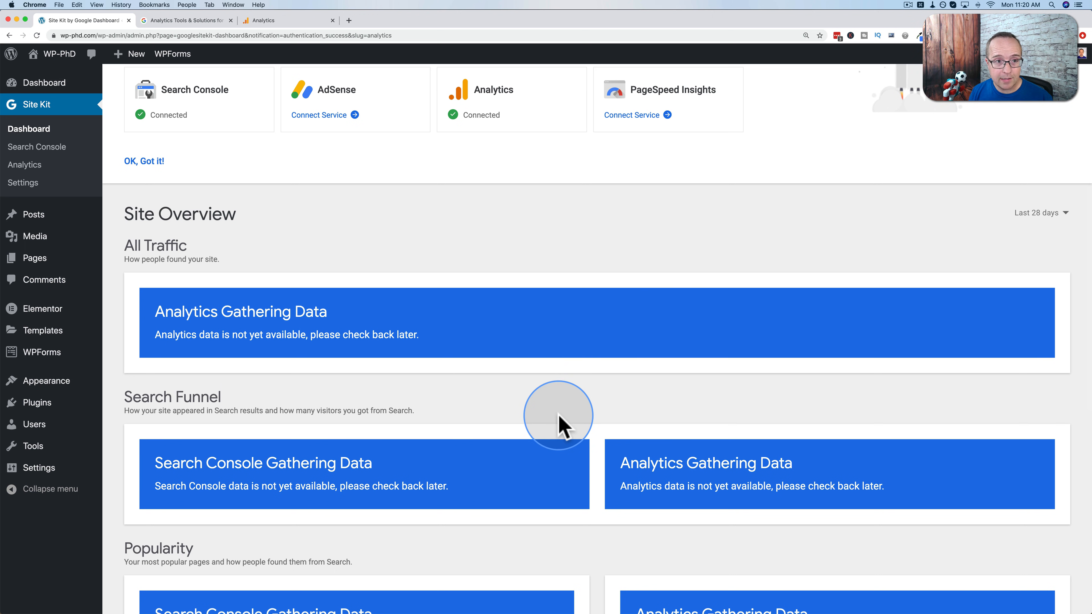
pyautogui.click(265, 20)
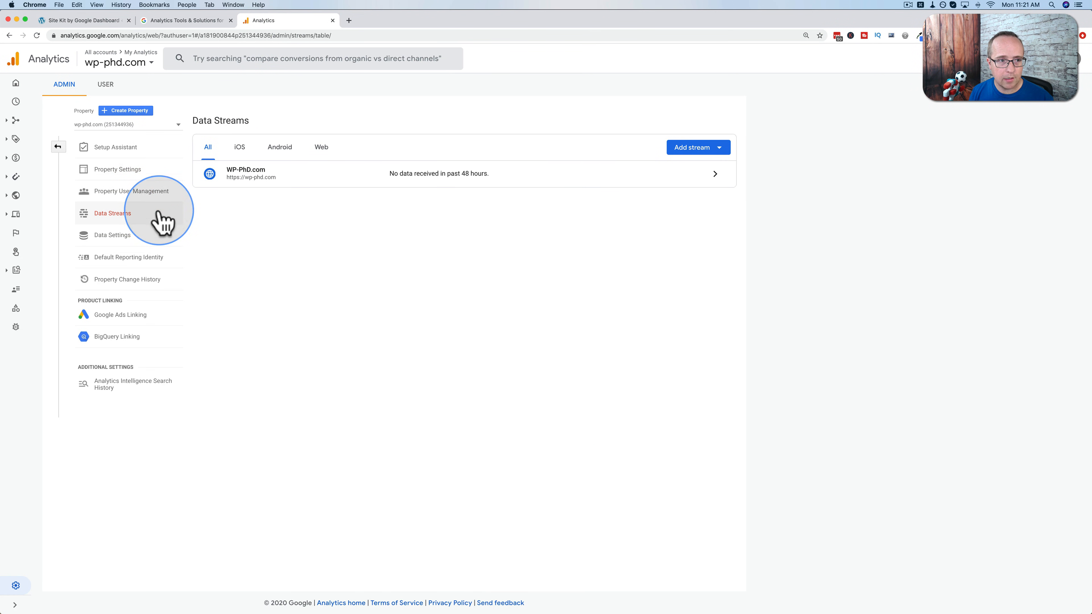
pyautogui.moveTo(16, 101)
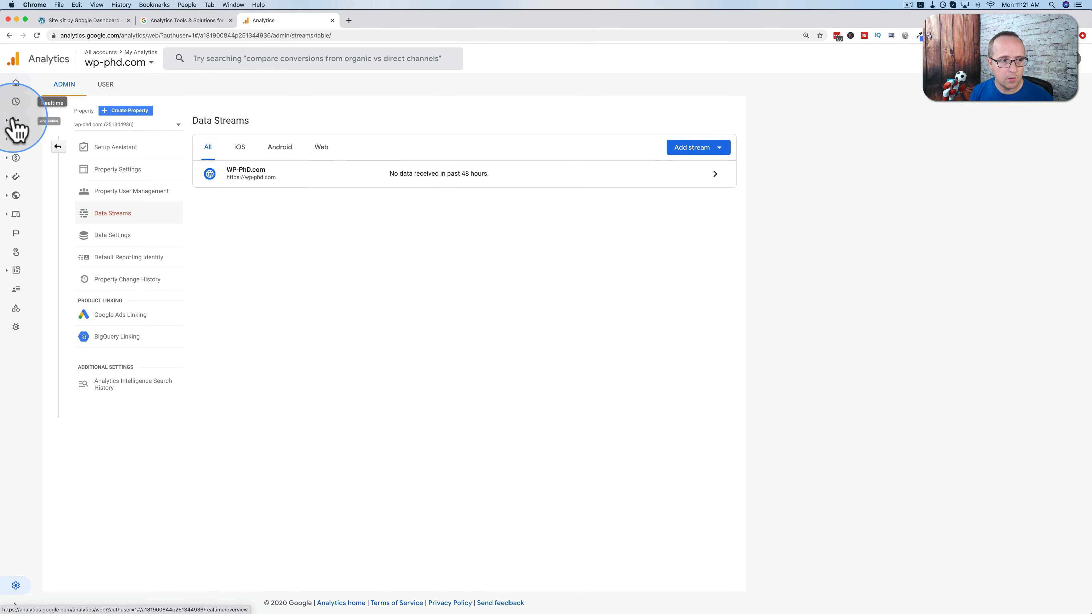